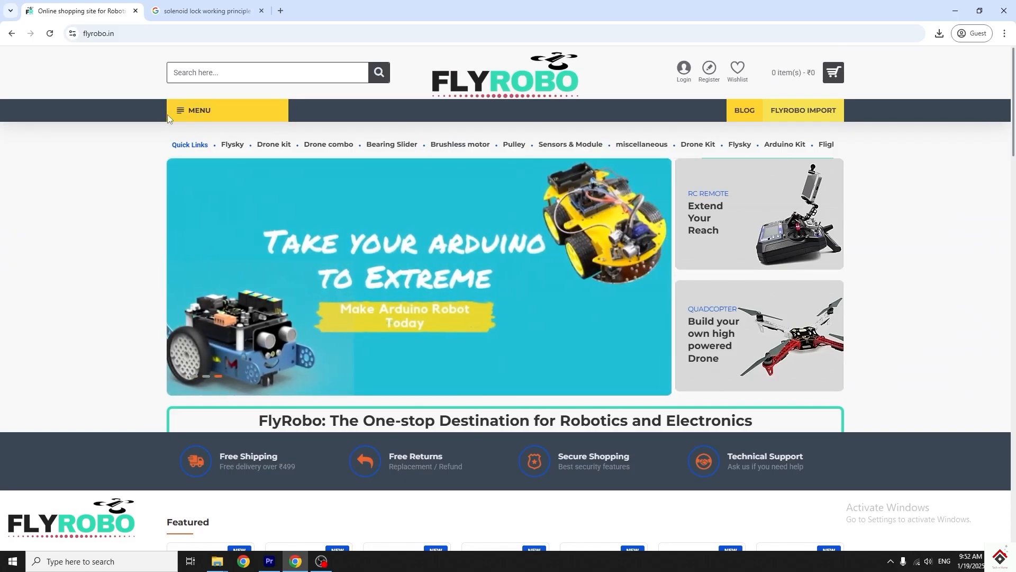
- Compile the empty starter sketch, reporting 6944 bytes of program storage used
click(199, 110)
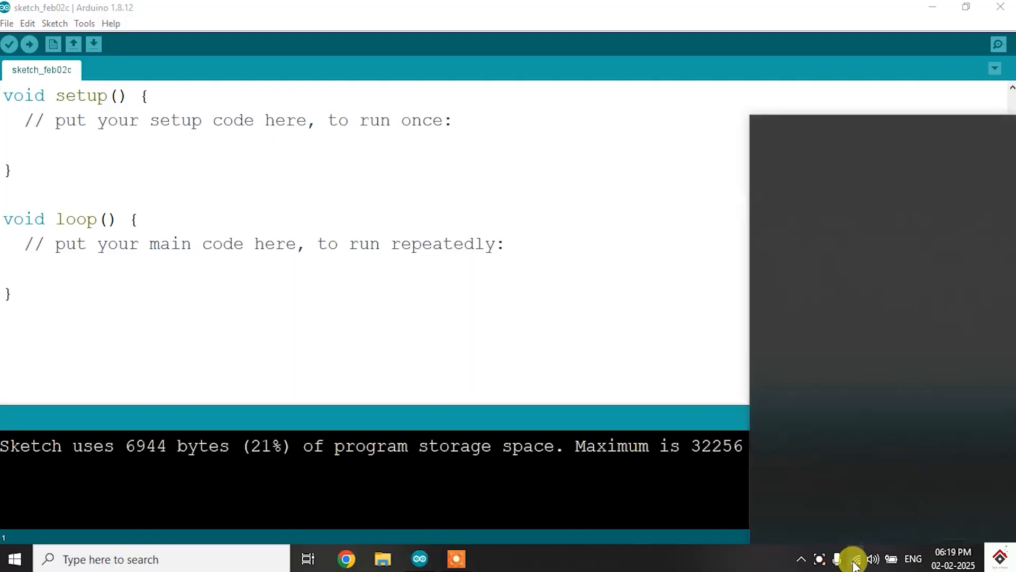
- Search 'ada' in the Library Manager to confirm Adafruit Fingerprint Sensor Library is installed, then close it
click(855, 559)
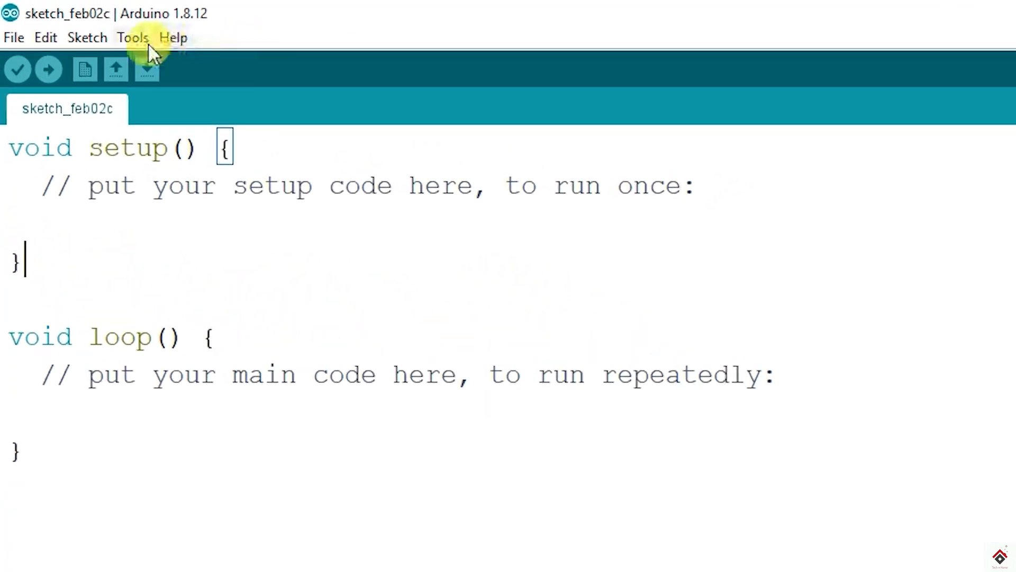
click(87, 38)
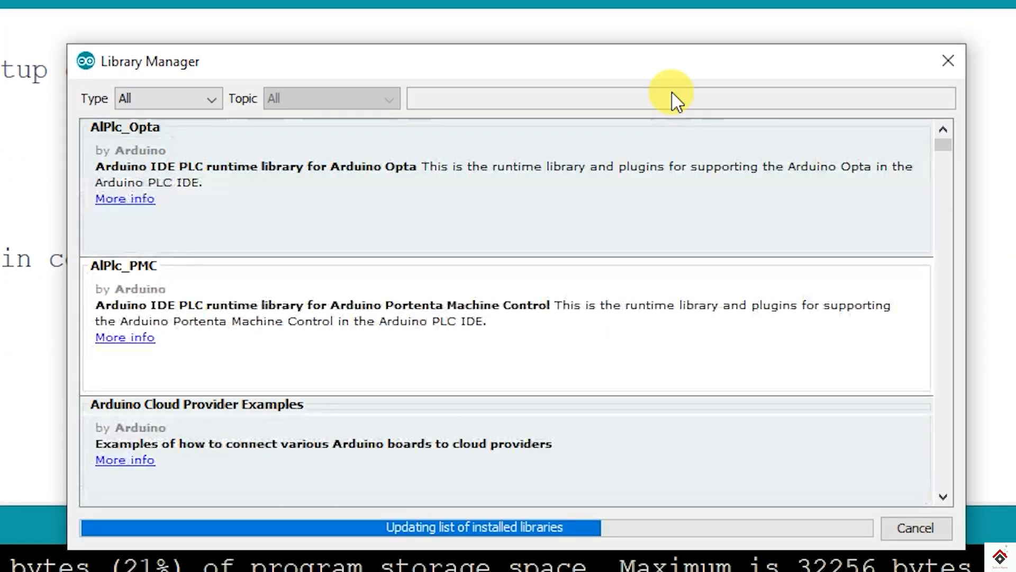
text(adafruit fingerprint)
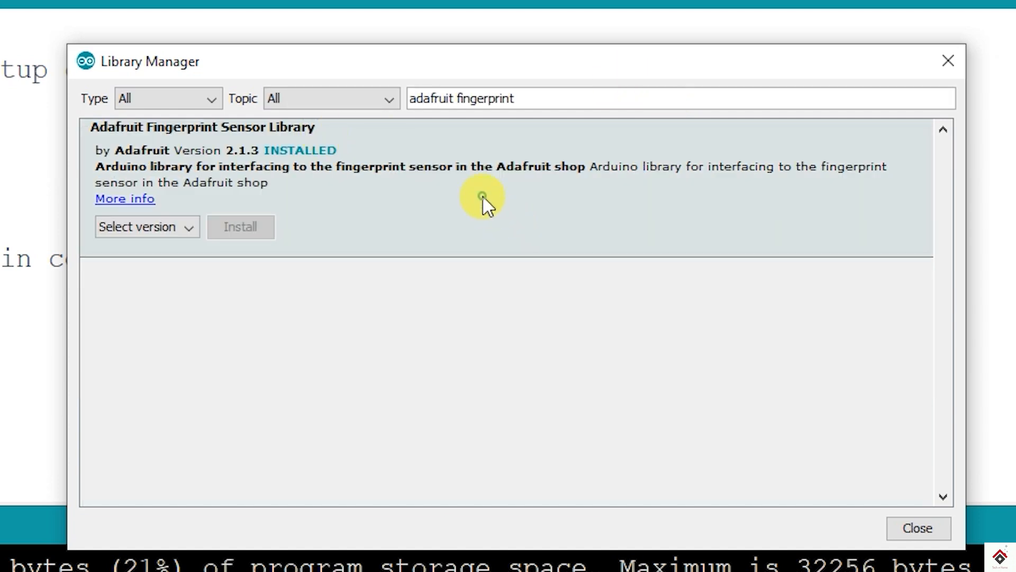
mouse_move(411, 239)
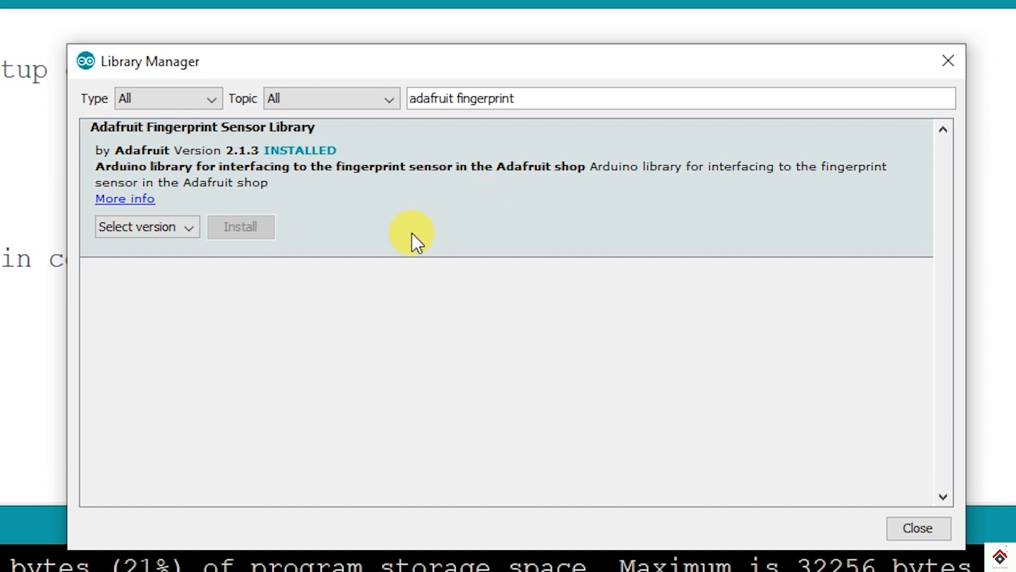
mouse_move(947, 58)
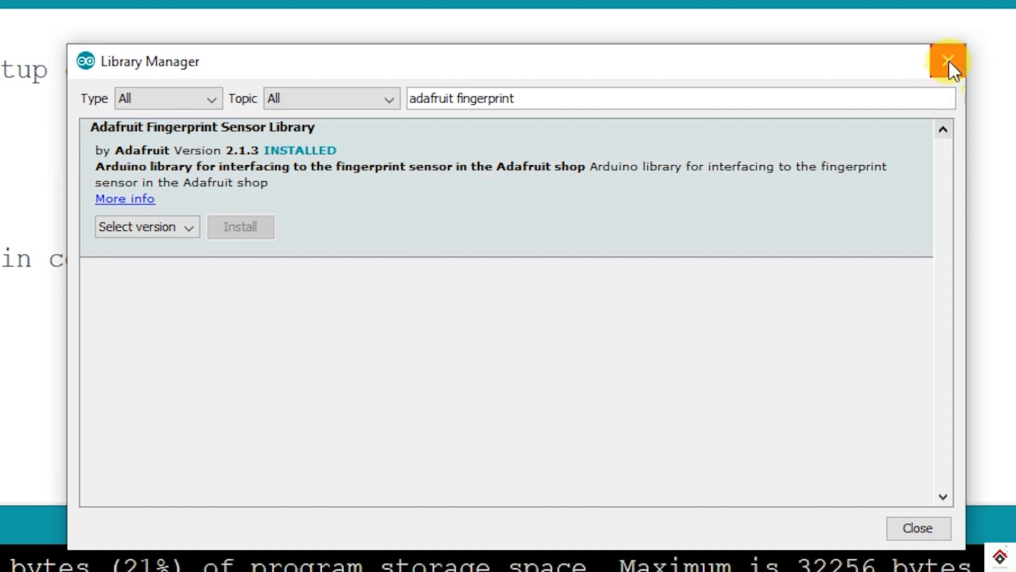
click(947, 57)
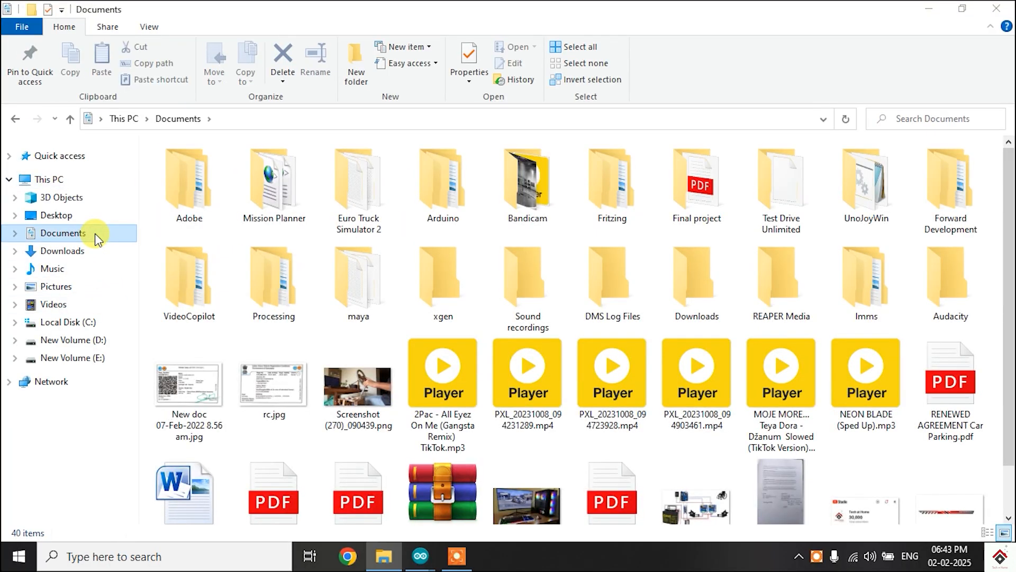
- Navigate Documents > Arduino > libraries > Adafruit_Fingerprint_Sensor_Library and open Adafruit_Fingerprint.h
double_click(443, 178)
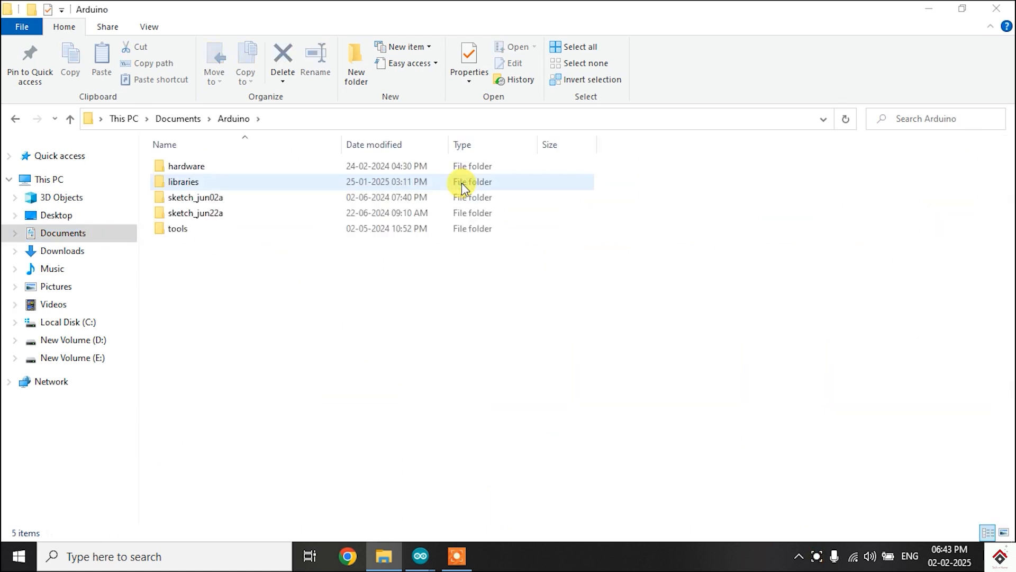
double_click(182, 182)
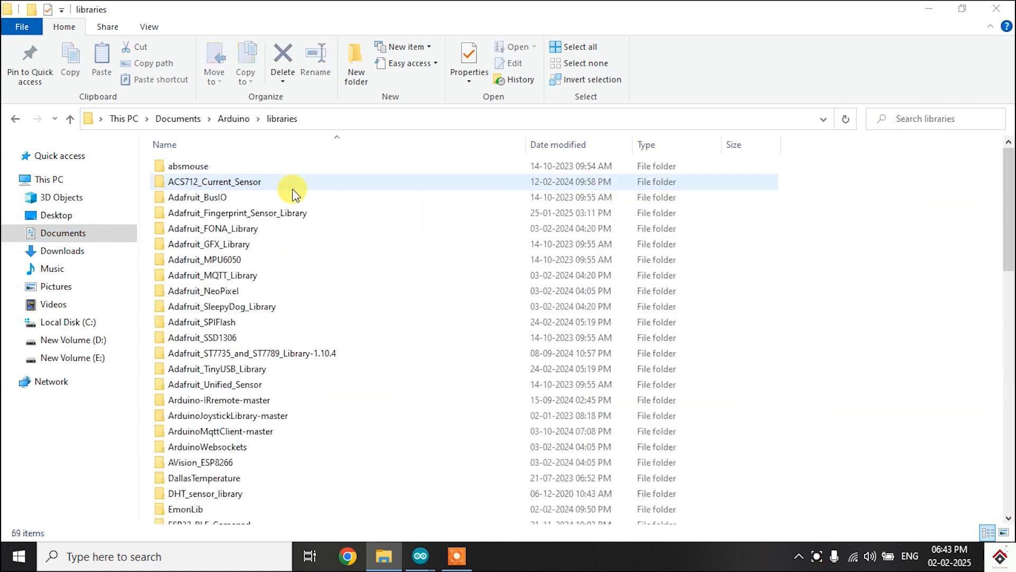
mouse_move(358, 218)
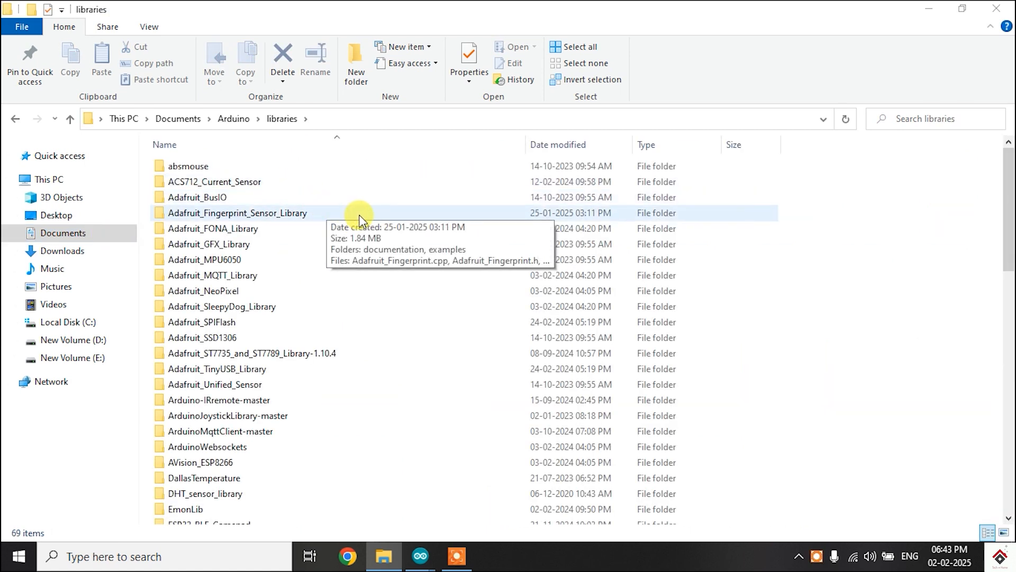
double_click(236, 213)
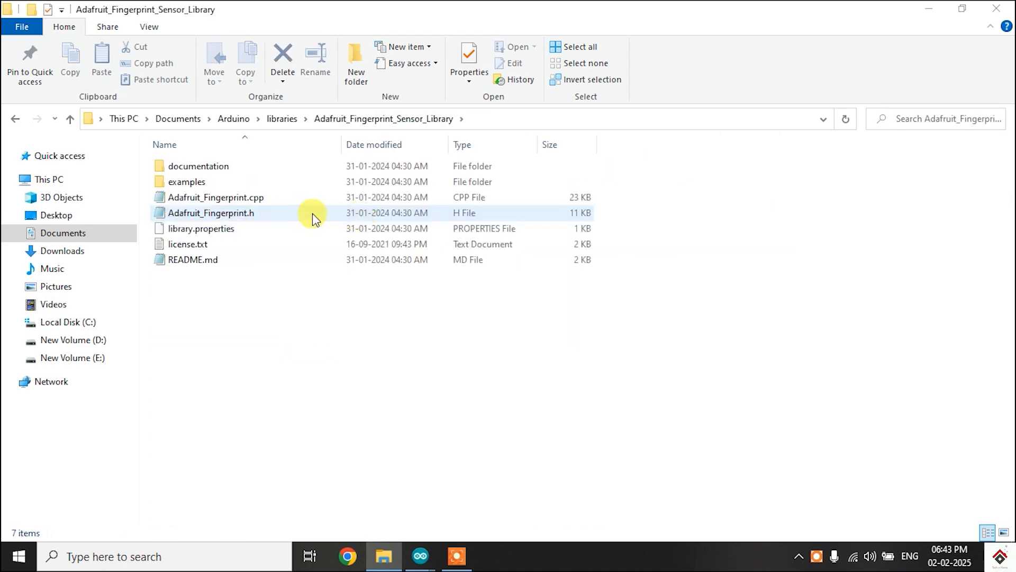
double_click(211, 212)
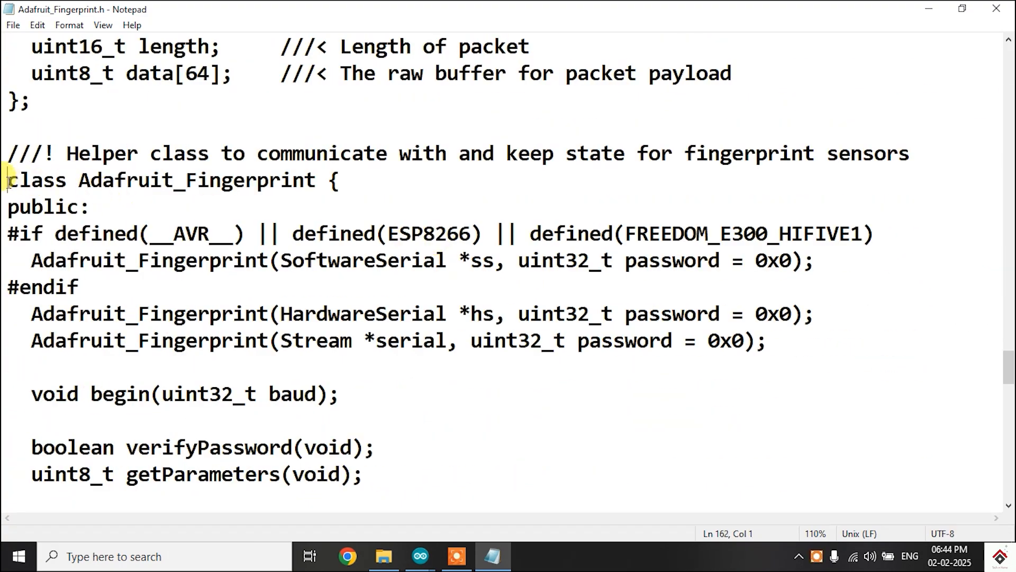
drag(8, 180, 315, 180)
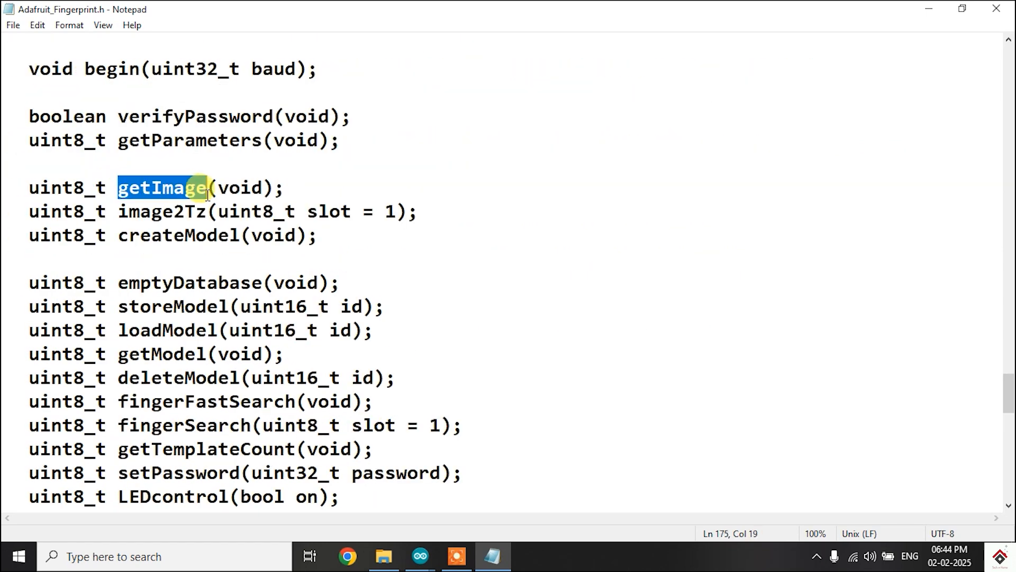
click(116, 211)
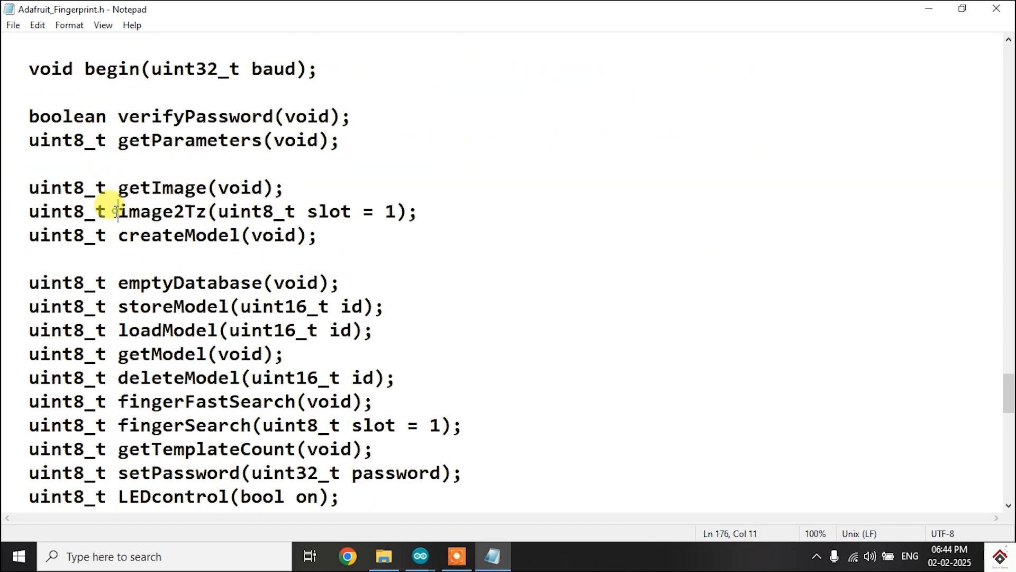
double_click(159, 210)
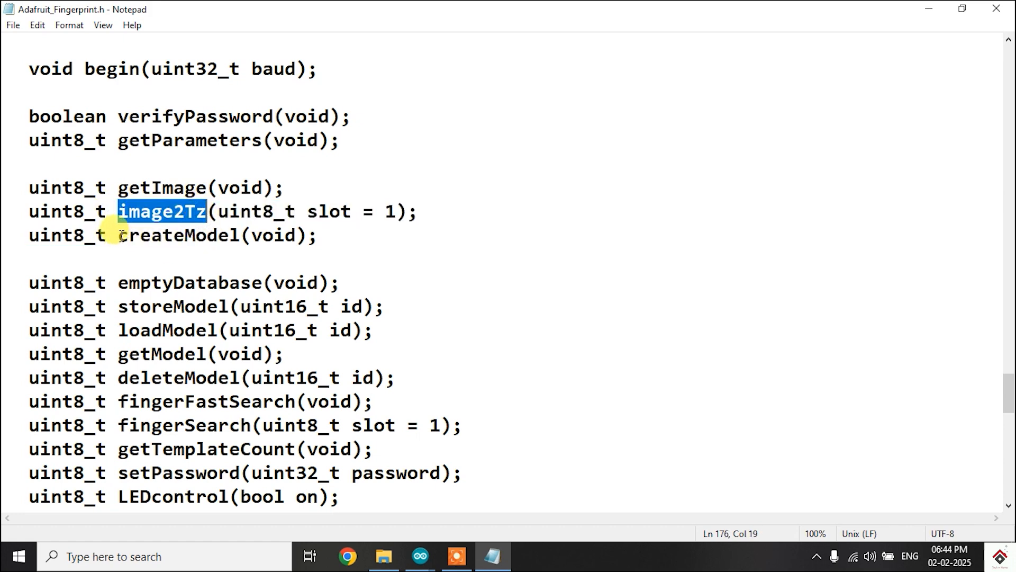
double_click(178, 235)
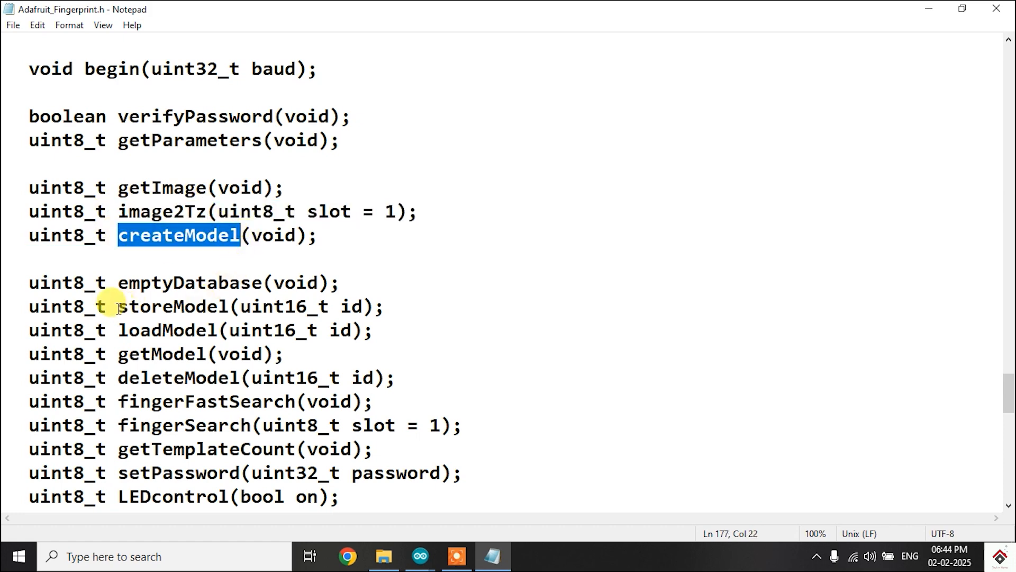
double_click(164, 307)
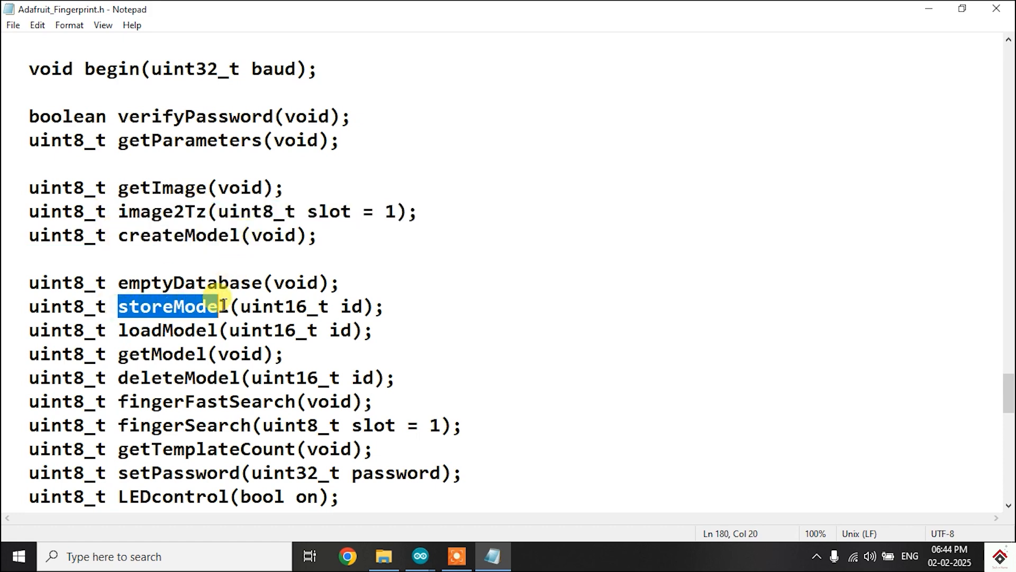
double_click(148, 377)
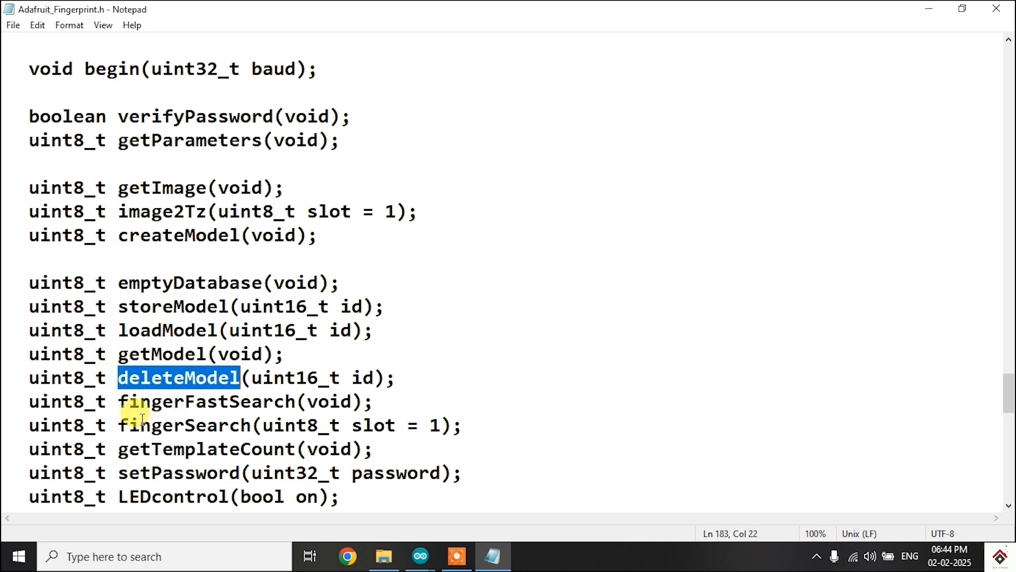
double_click(182, 425)
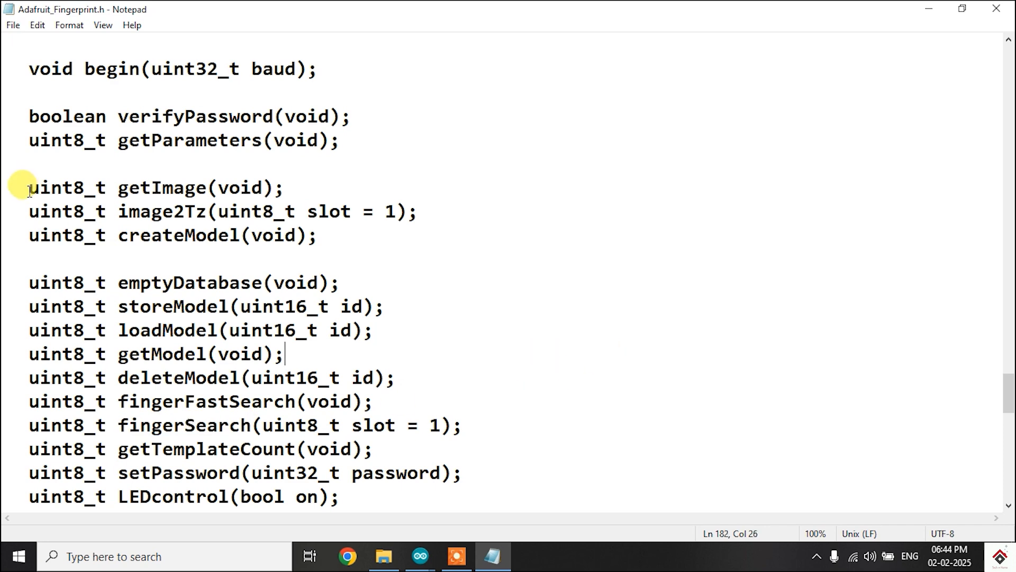
double_click(65, 188)
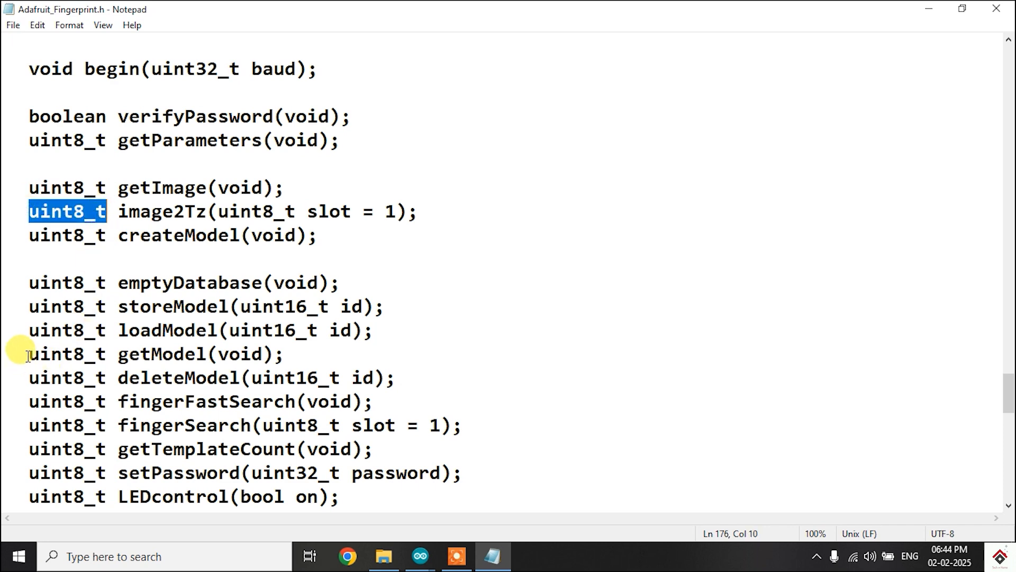
double_click(65, 353)
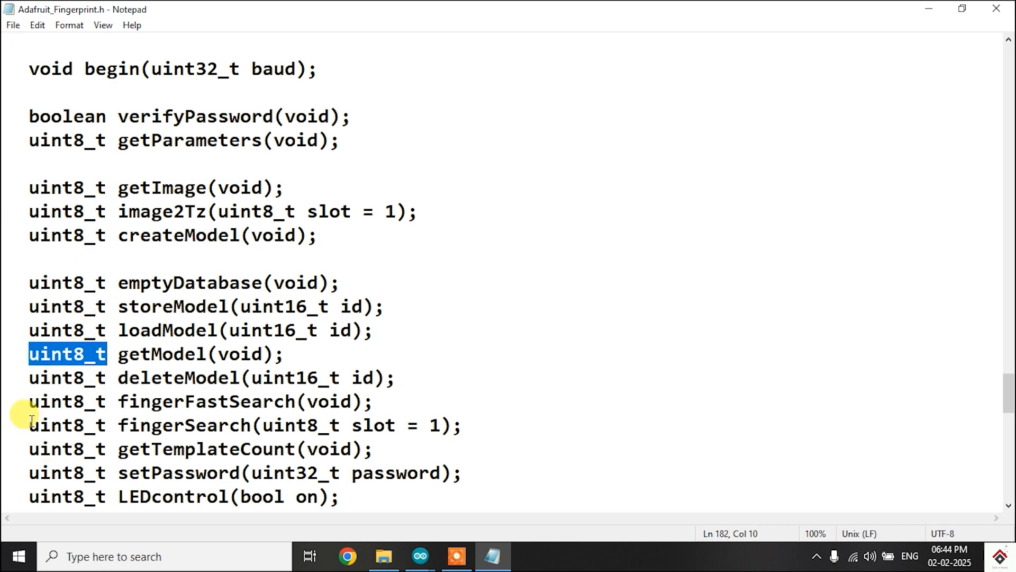
double_click(61, 425)
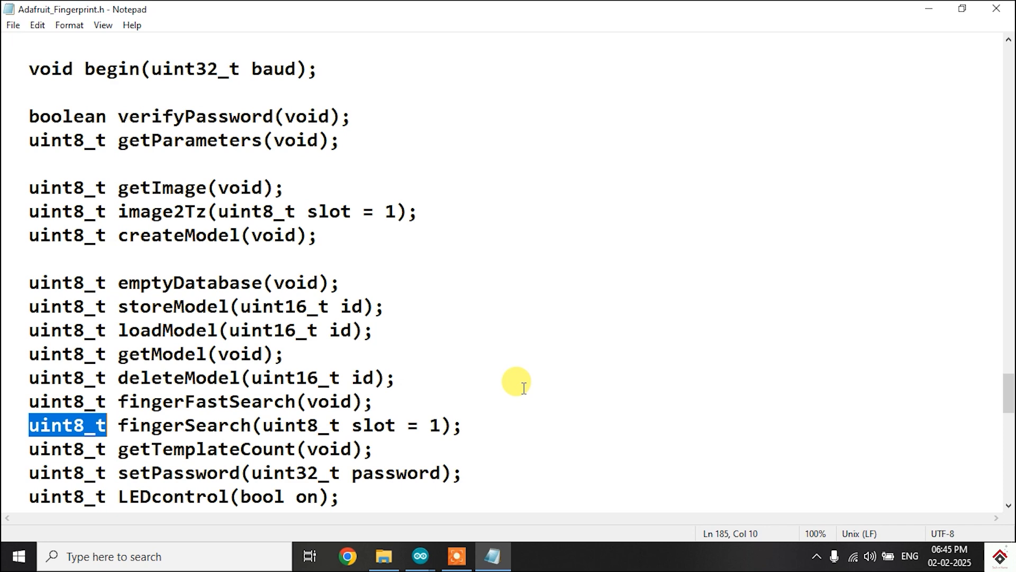
mouse_move(420, 557)
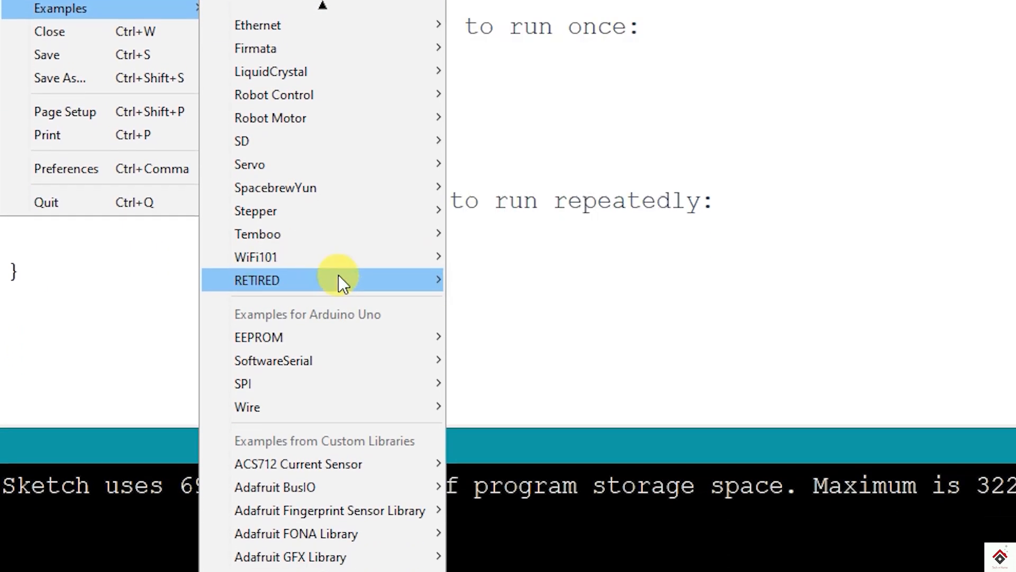
- Open the library's enroll example sketch and check the board and port settings
scroll(down, 3)
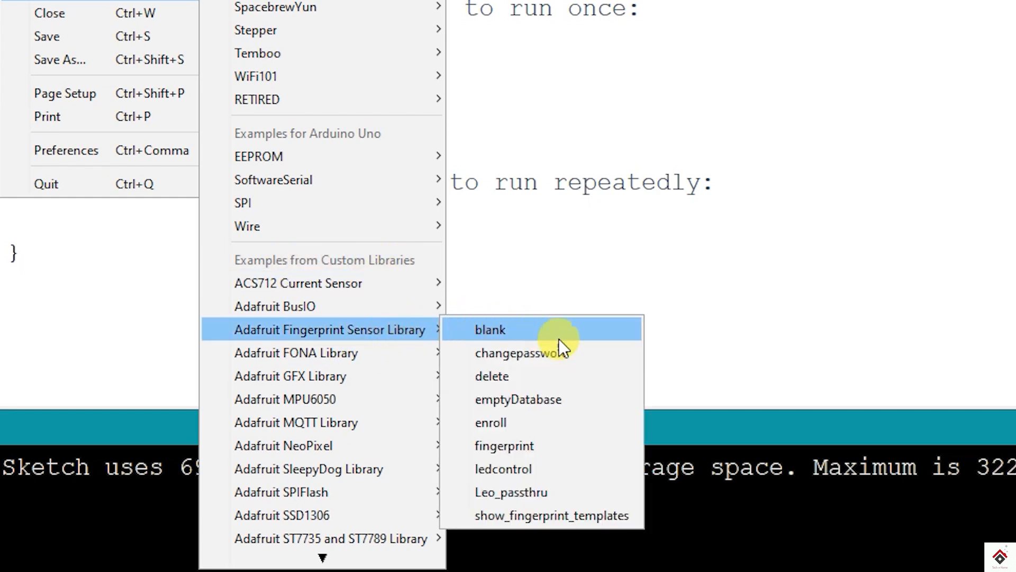
mouse_move(594, 427)
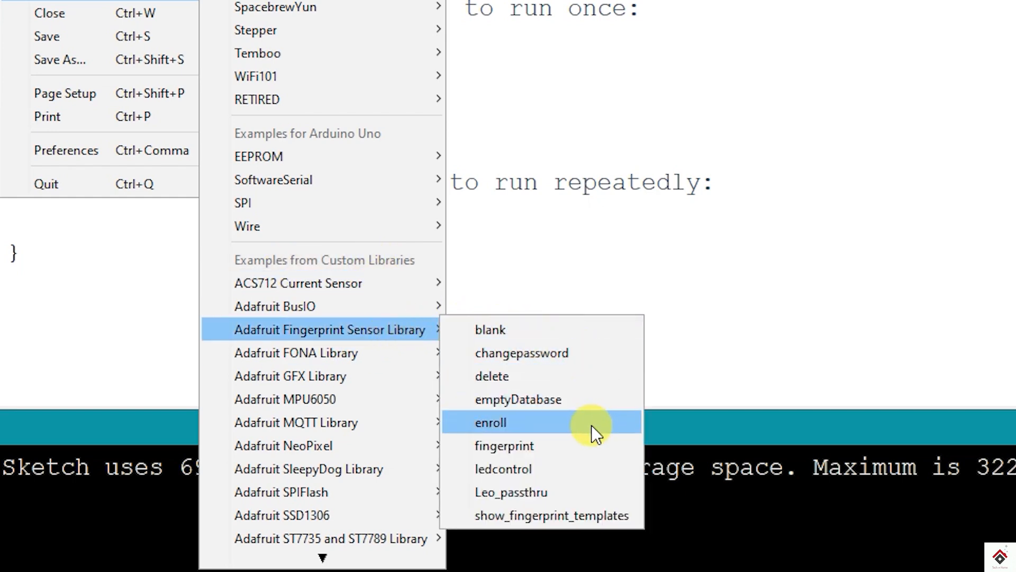
click(491, 422)
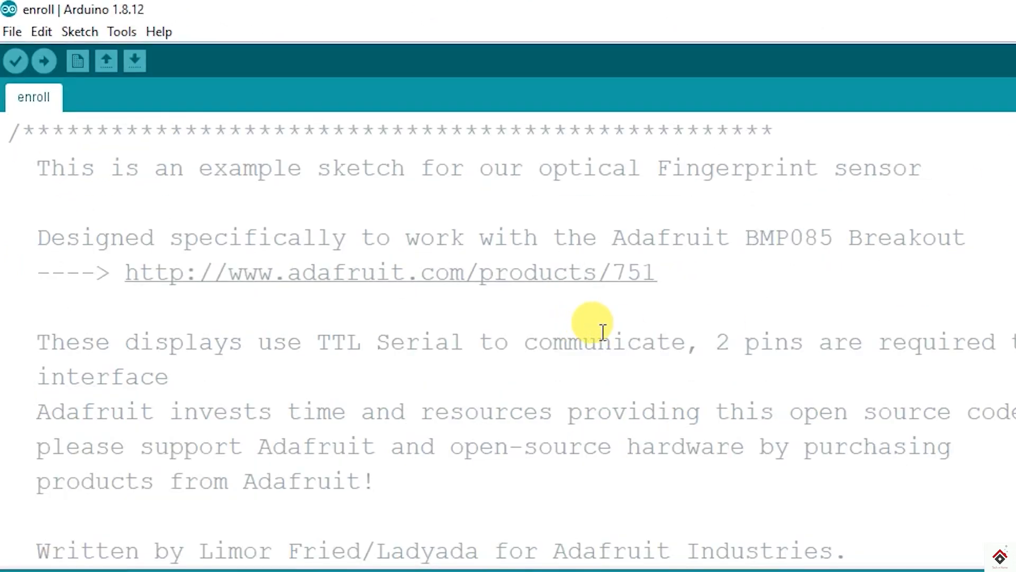
click(147, 36)
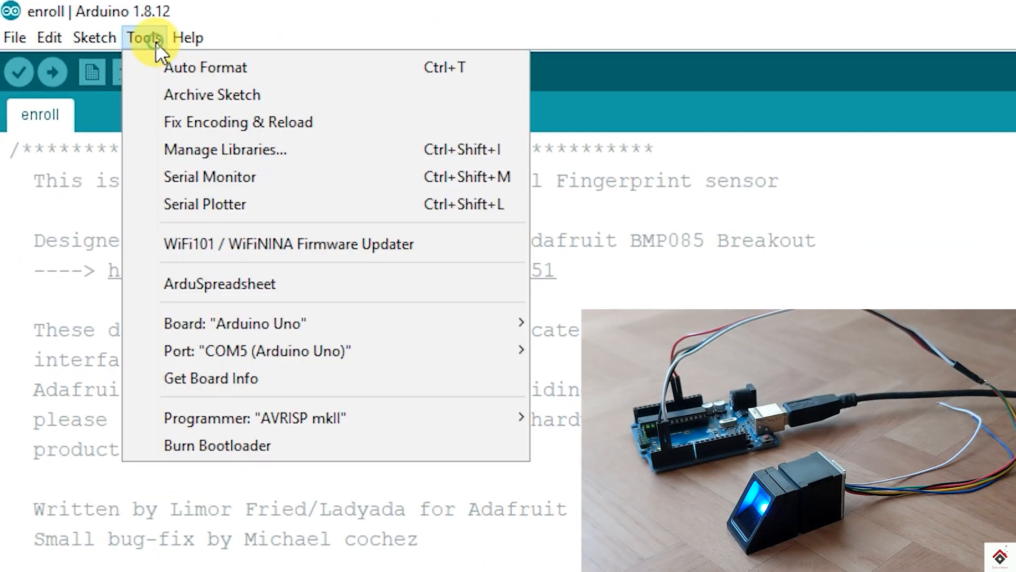
mouse_move(256, 351)
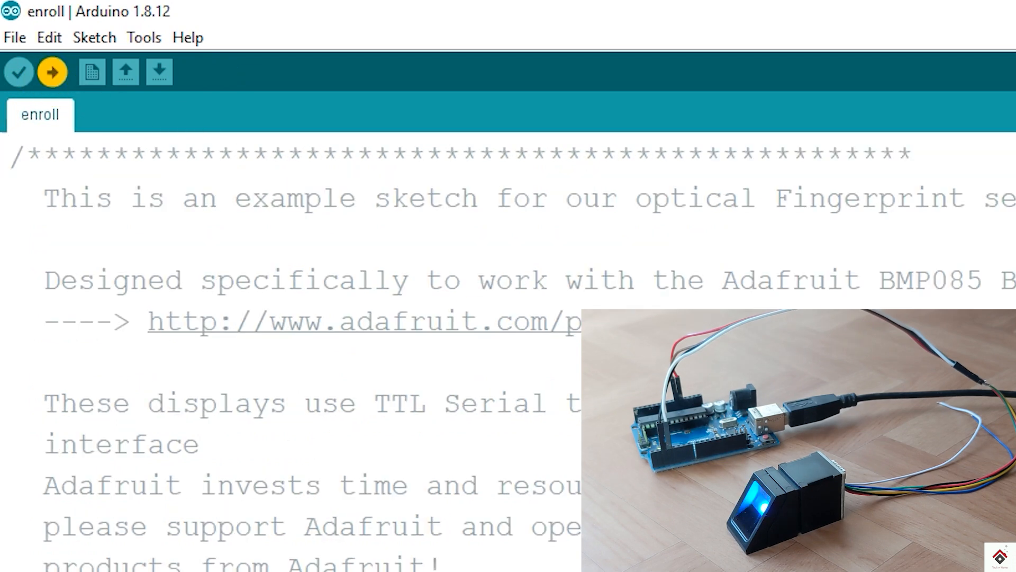
- Send ID 1 in the Serial Monitor to enroll and store the first fingerprint
scroll(down, 3)
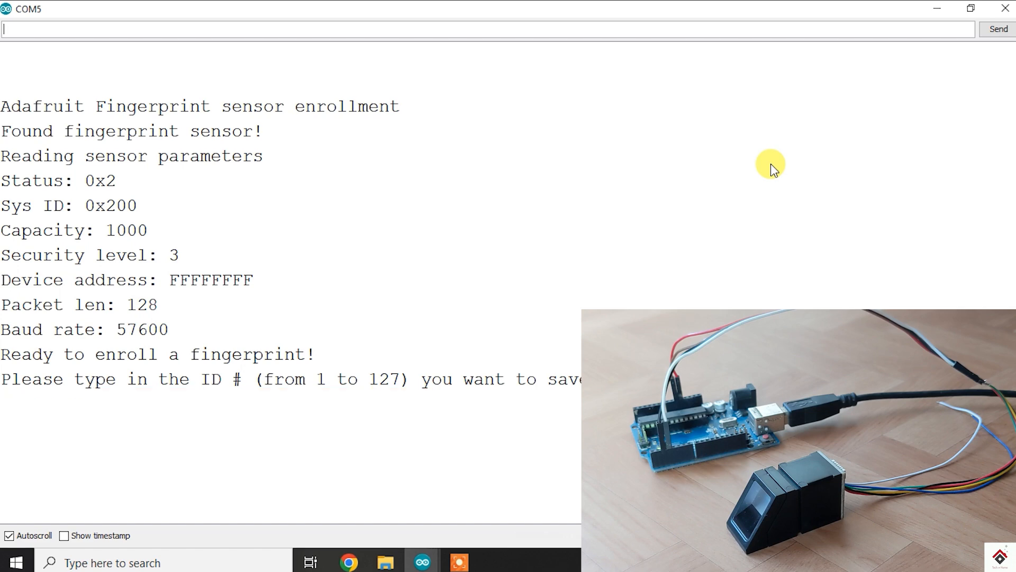
mouse_move(319, 27)
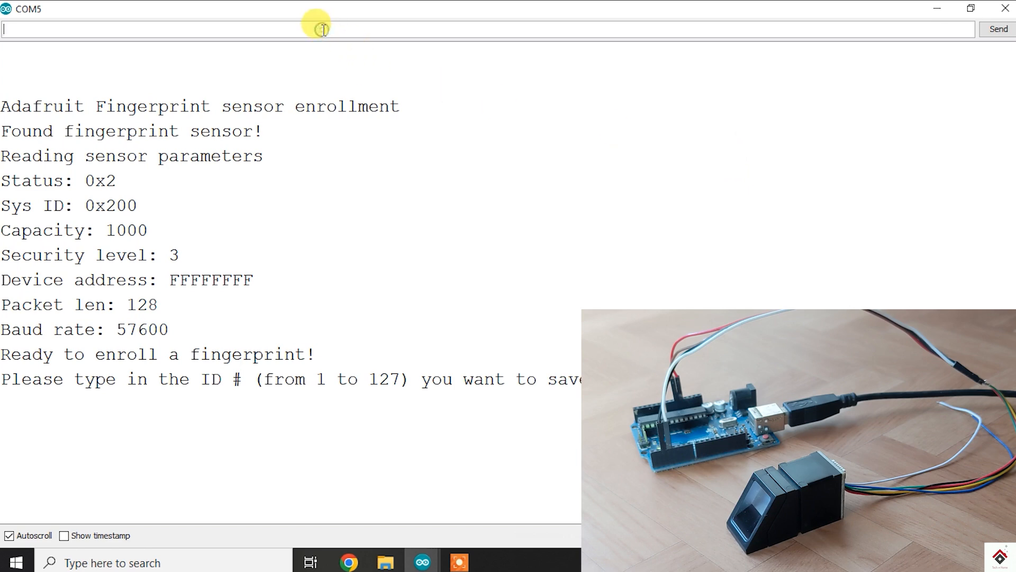
text(1)
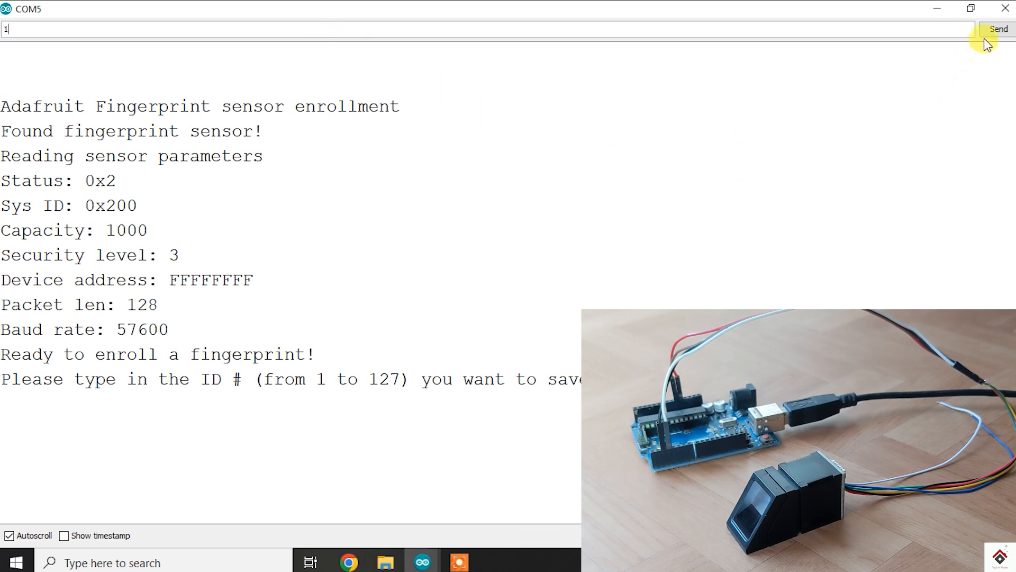
click(999, 30)
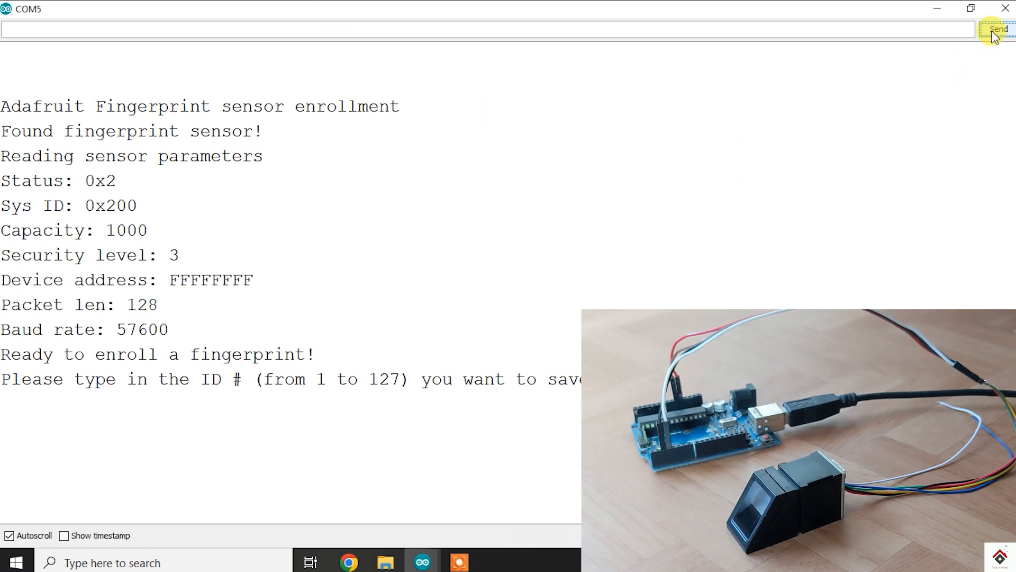
click(998, 28)
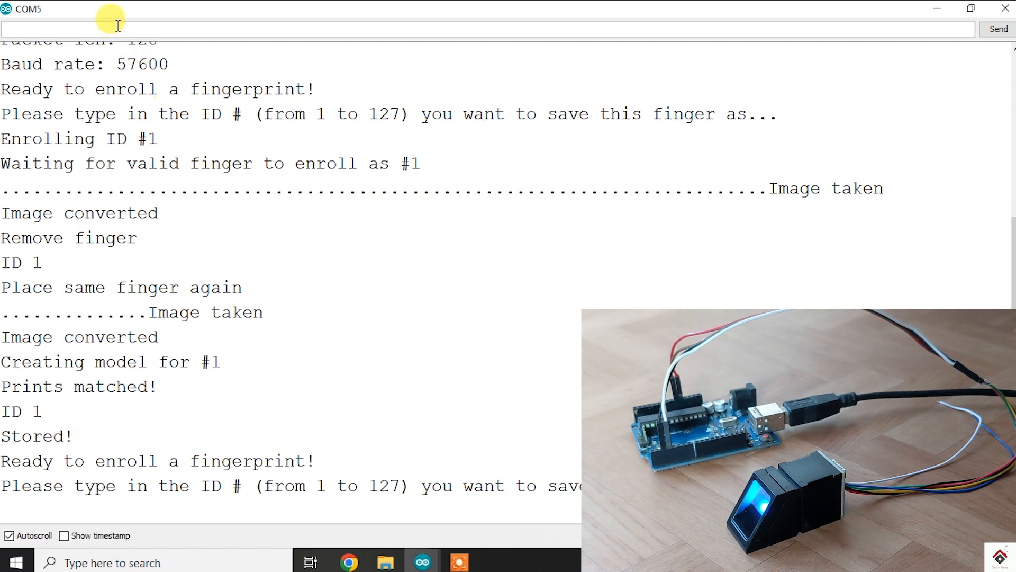
mouse_move(358, 99)
text(2)
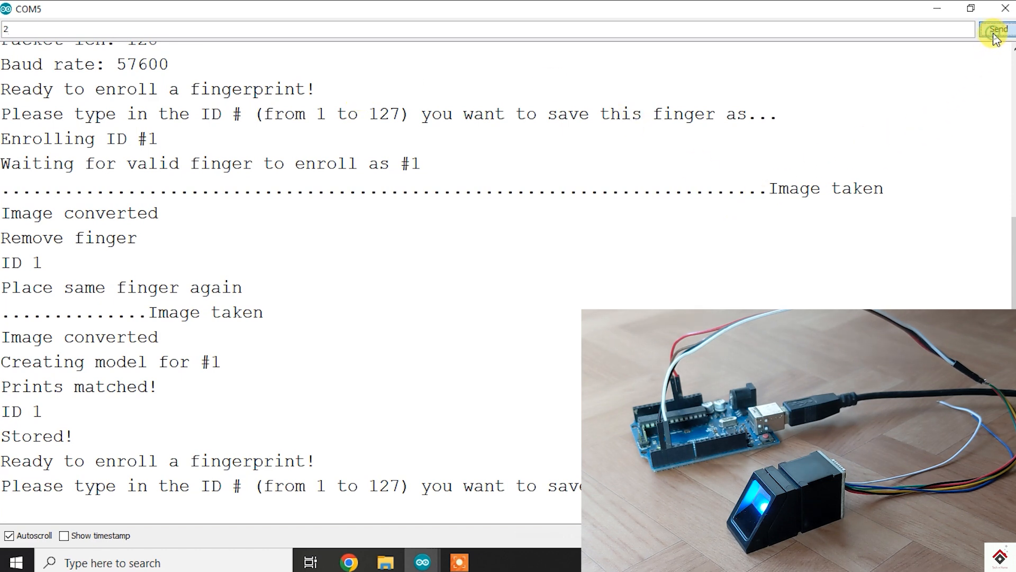
- Send ID 2 to enroll a second fingerprint and highlight the 'ID 2 Stored!' confirmation
click(995, 30)
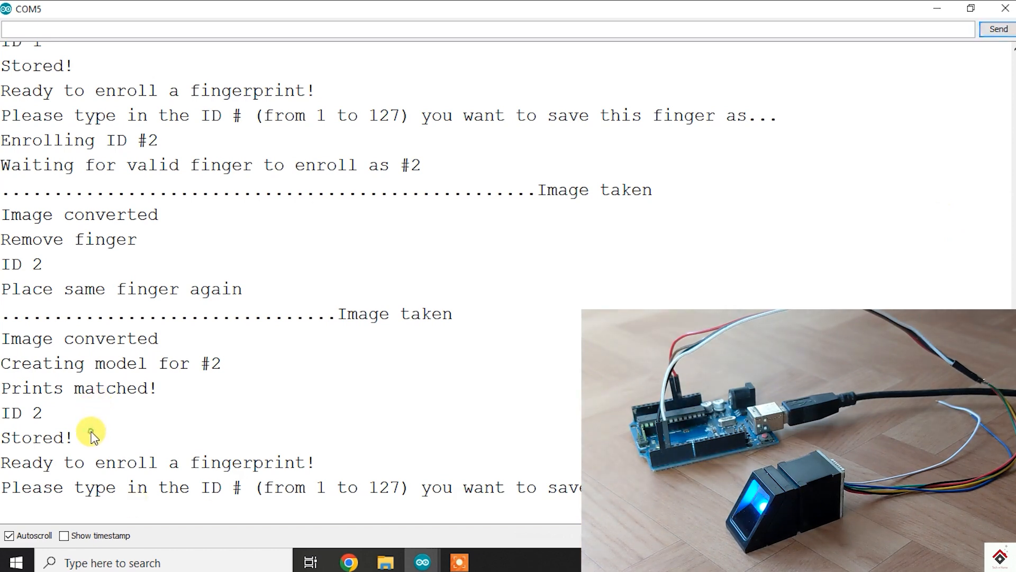
drag(91, 413, 0, 438)
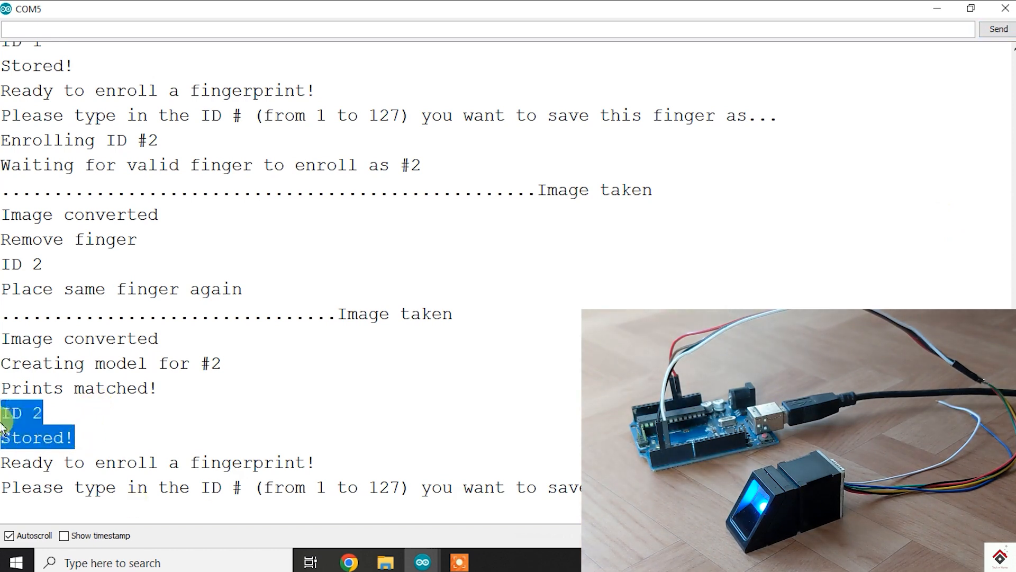
mouse_move(171, 430)
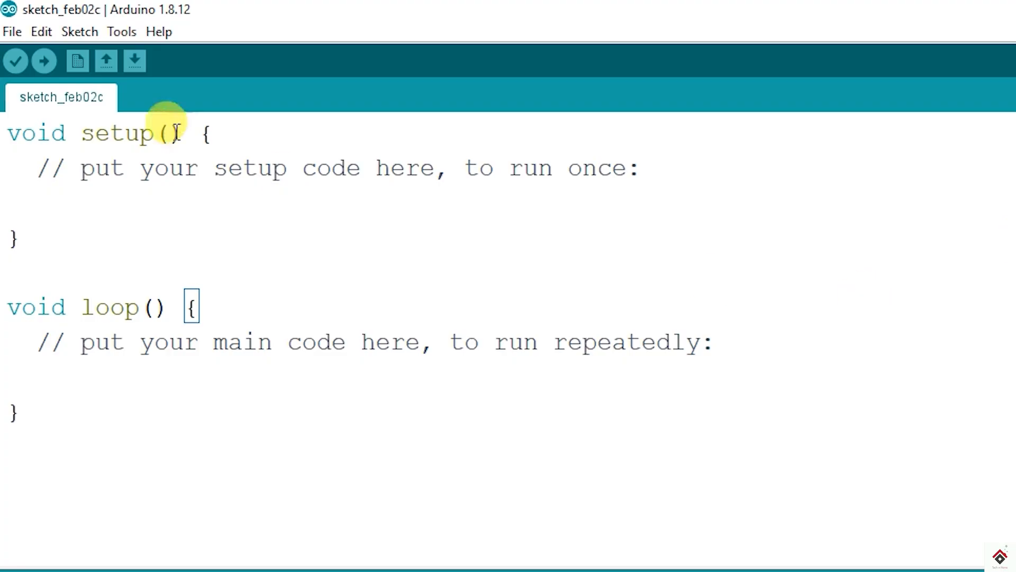
- Open the fingerprint matching example, upload it to the board and show its Serial Monitor output
click(13, 32)
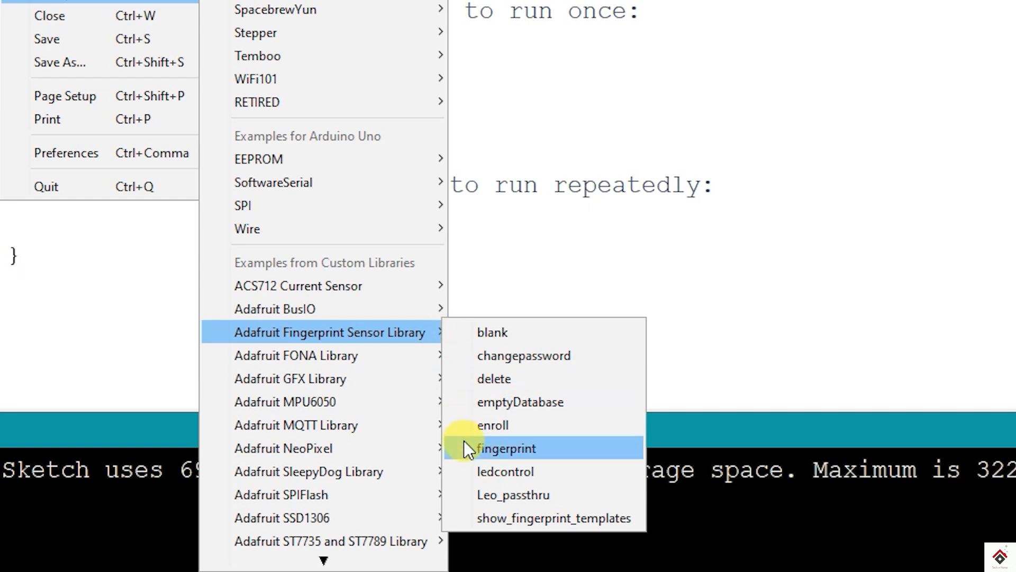
mouse_move(569, 457)
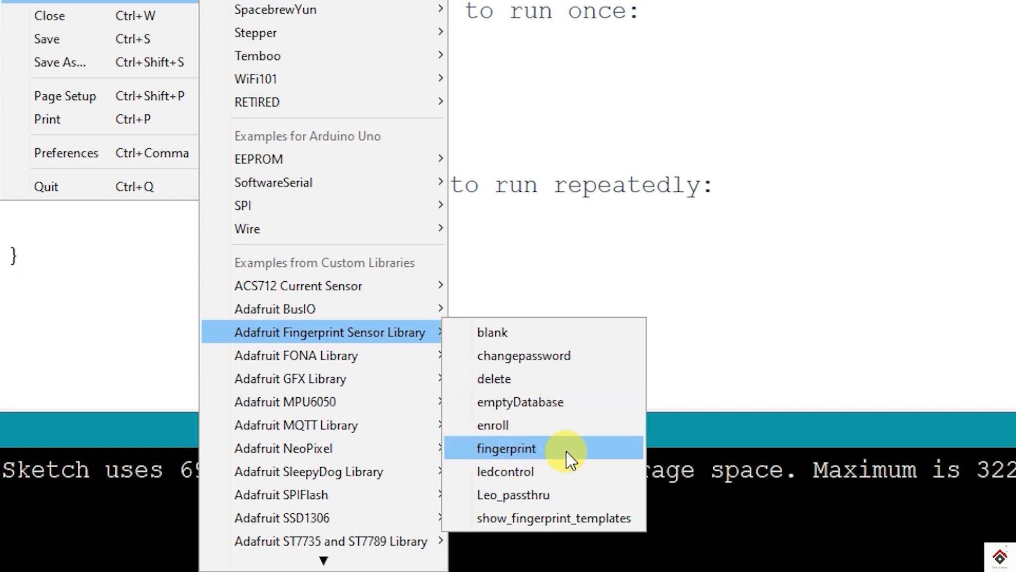
click(505, 449)
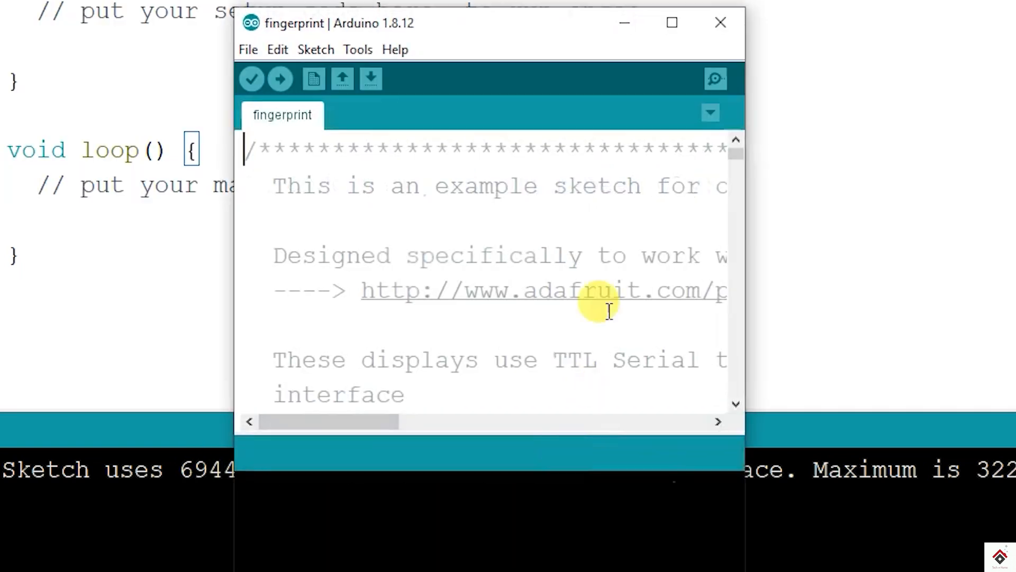
click(671, 23)
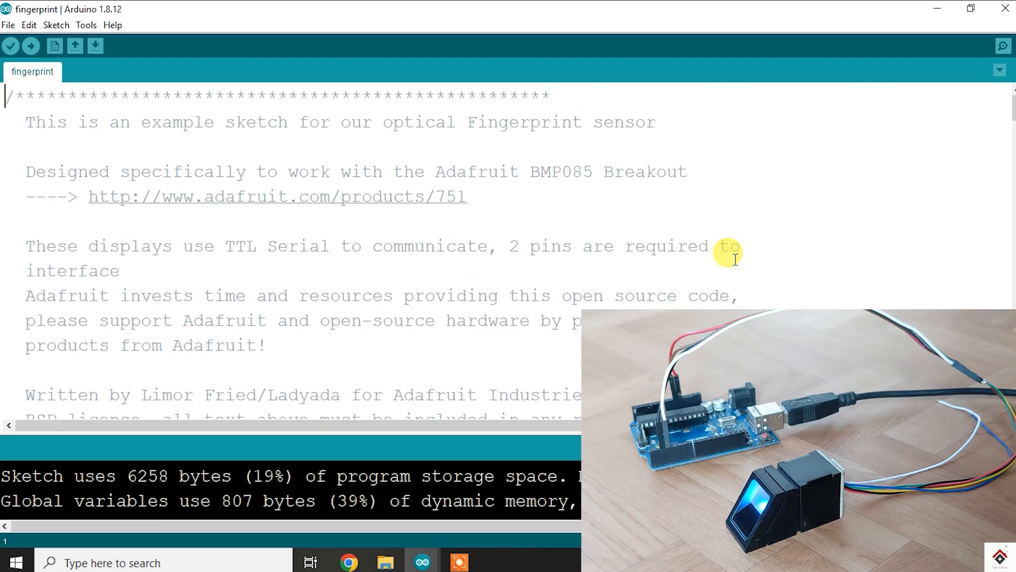
click(30, 45)
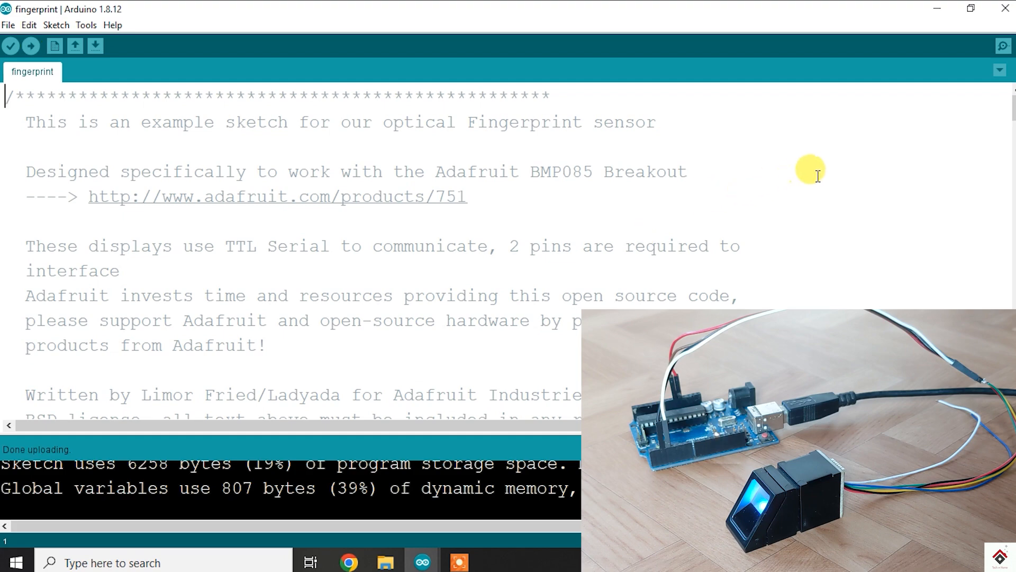
click(1001, 45)
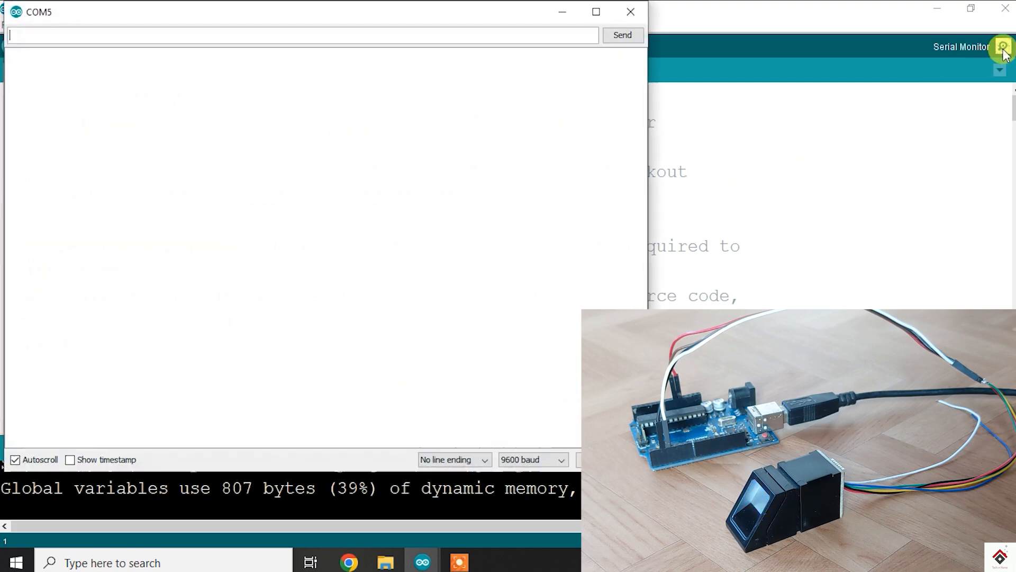
- Maximize the Serial Monitor, disable Autoscroll and highlight 'Found ID #1 with confidence of 317'
click(596, 11)
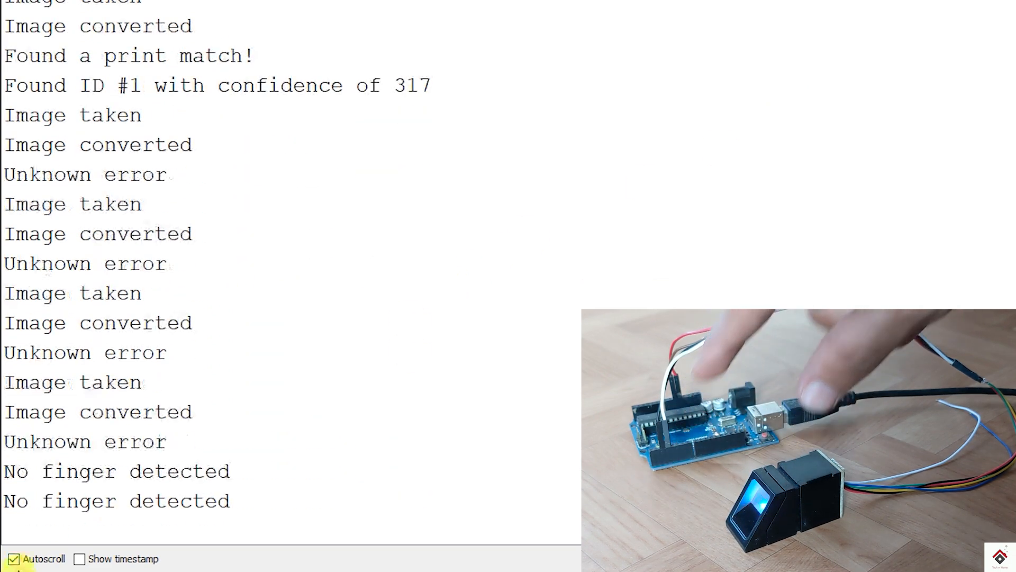
click(15, 558)
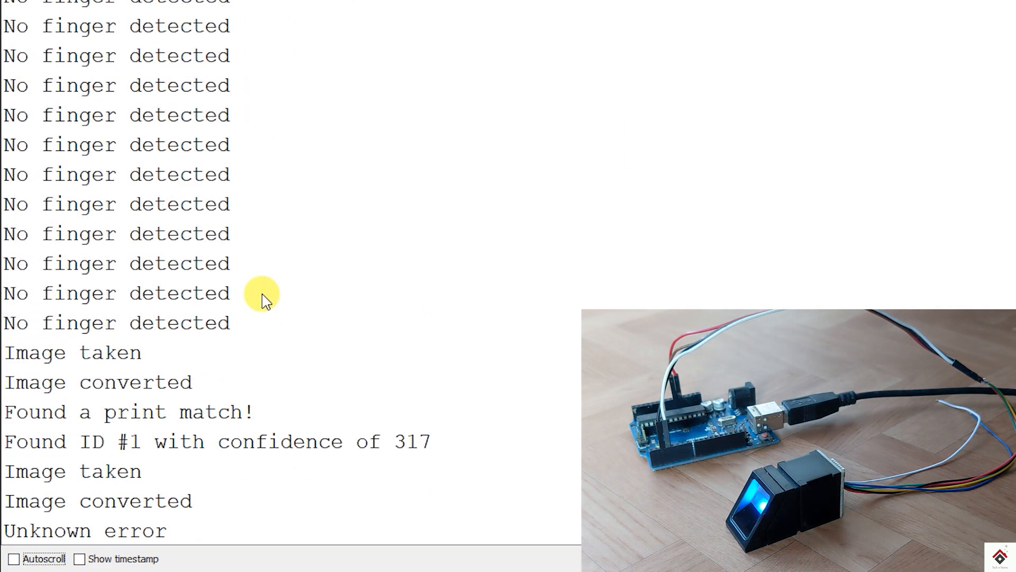
double_click(48, 441)
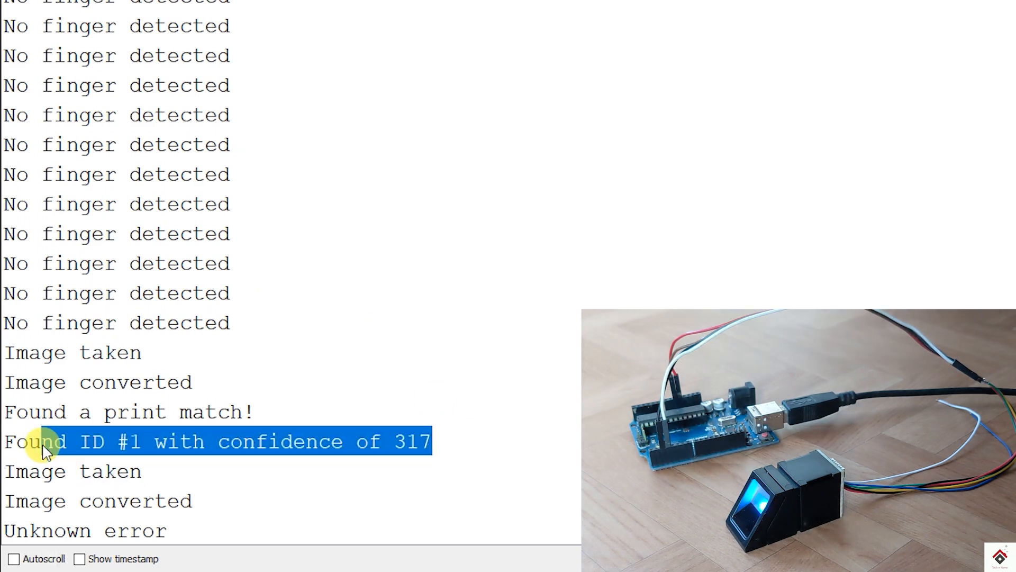
drag(45, 441, 149, 441)
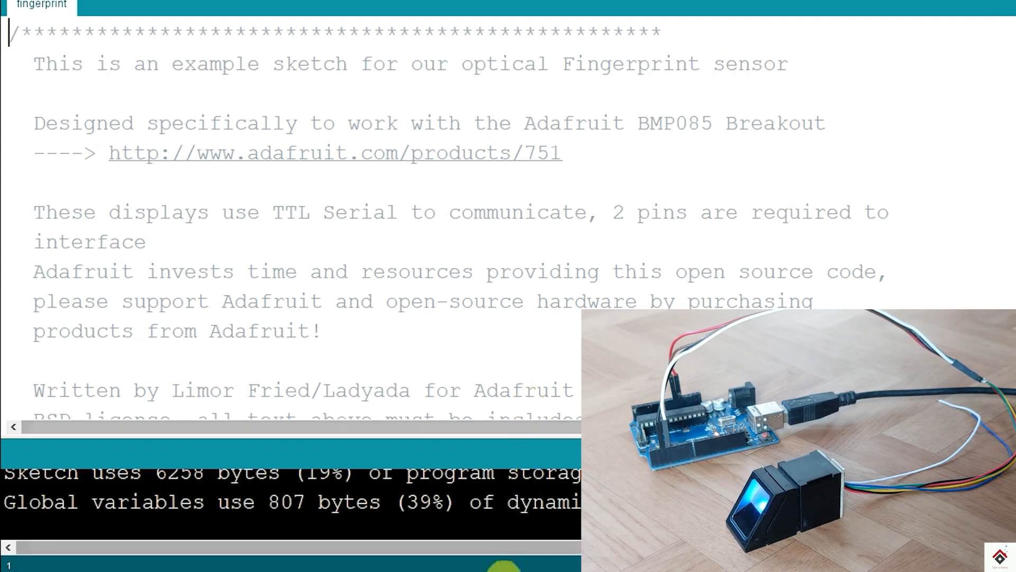
- Open the library's delete example sketch and upload it to the board
click(12, 32)
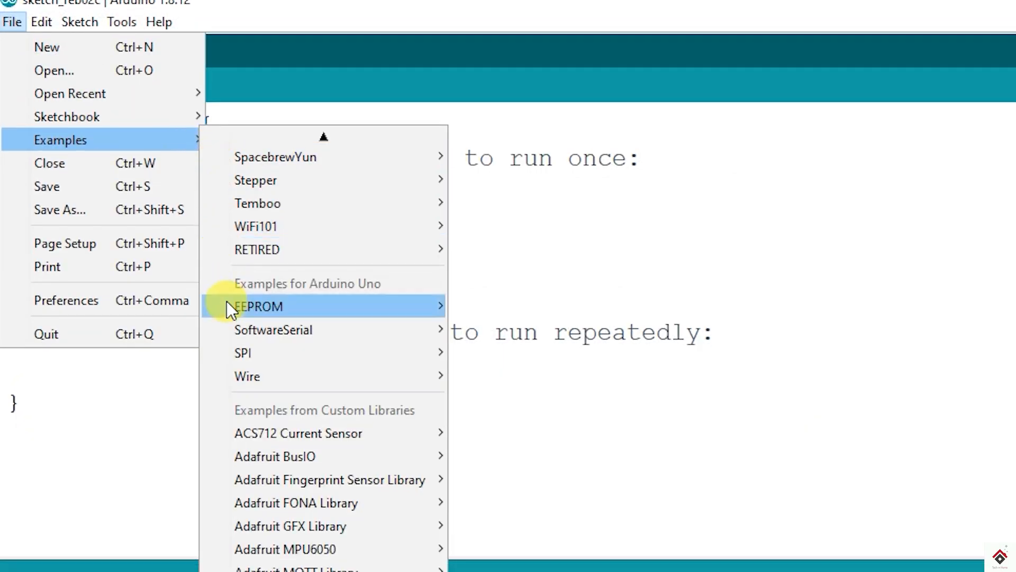
mouse_move(398, 365)
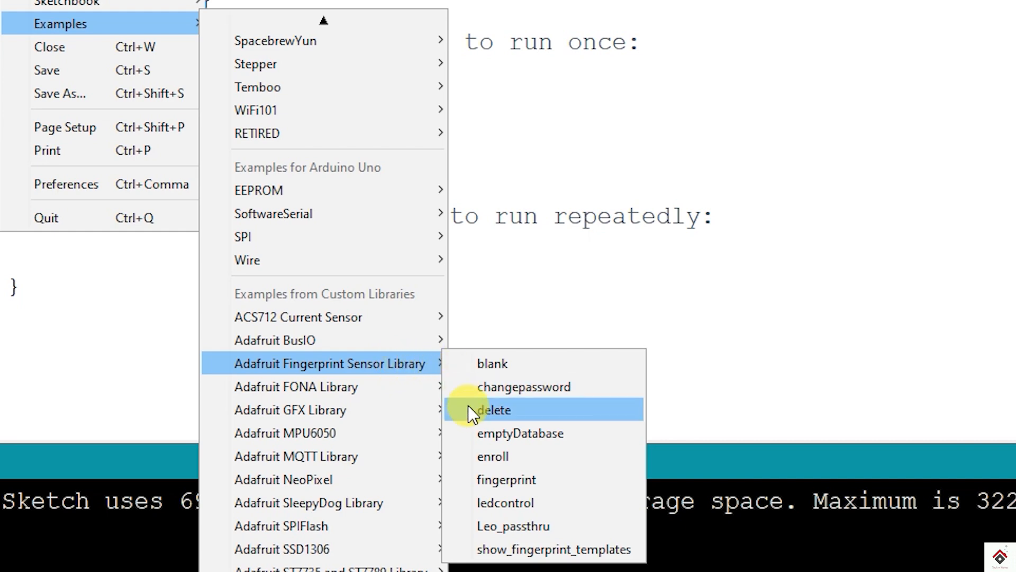
click(497, 410)
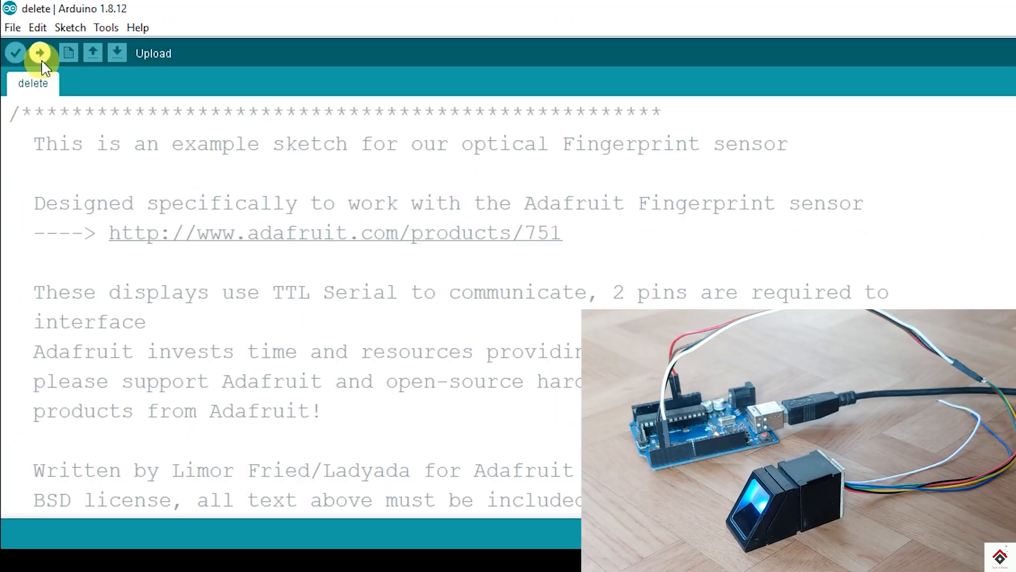
click(39, 53)
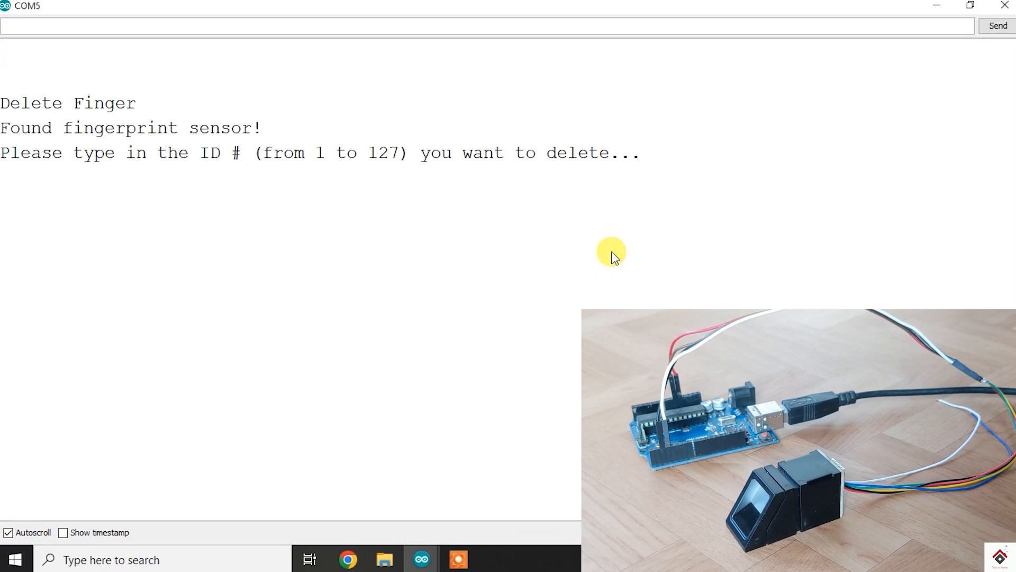
mouse_move(502, 285)
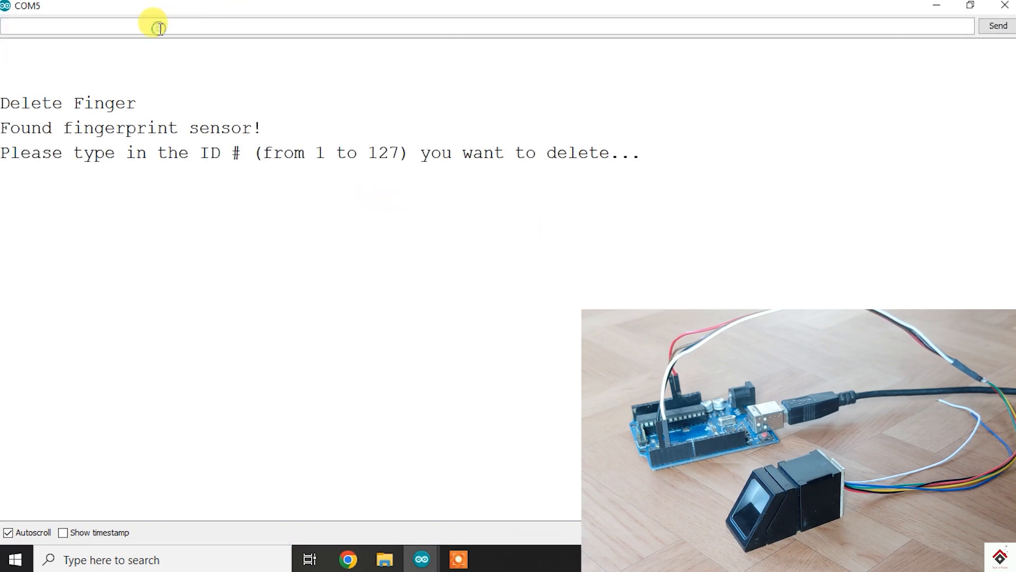
- Send IDs 1 and 2 in the Serial Monitor to delete both stored fingerprints
text(1)
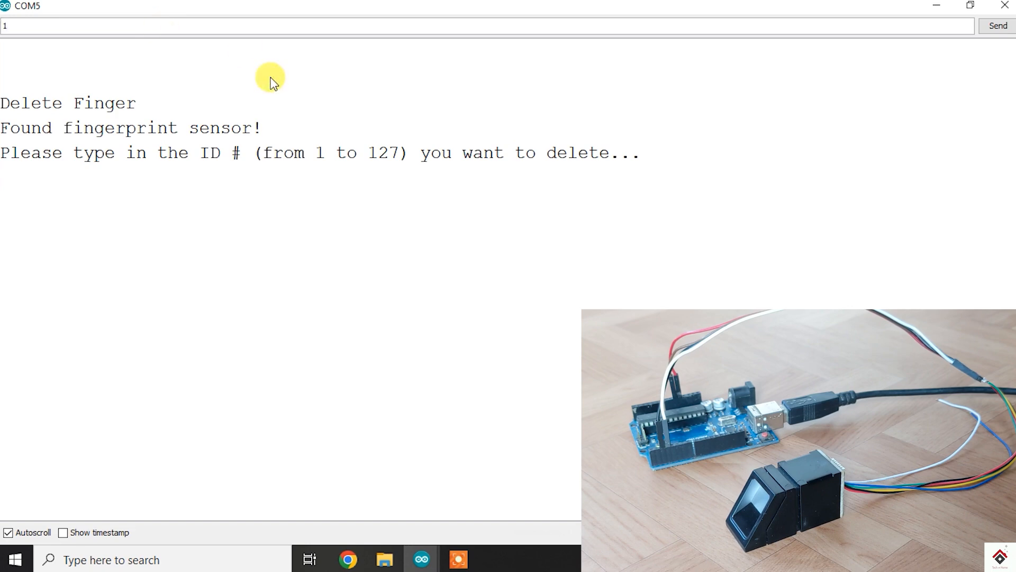
mouse_move(999, 27)
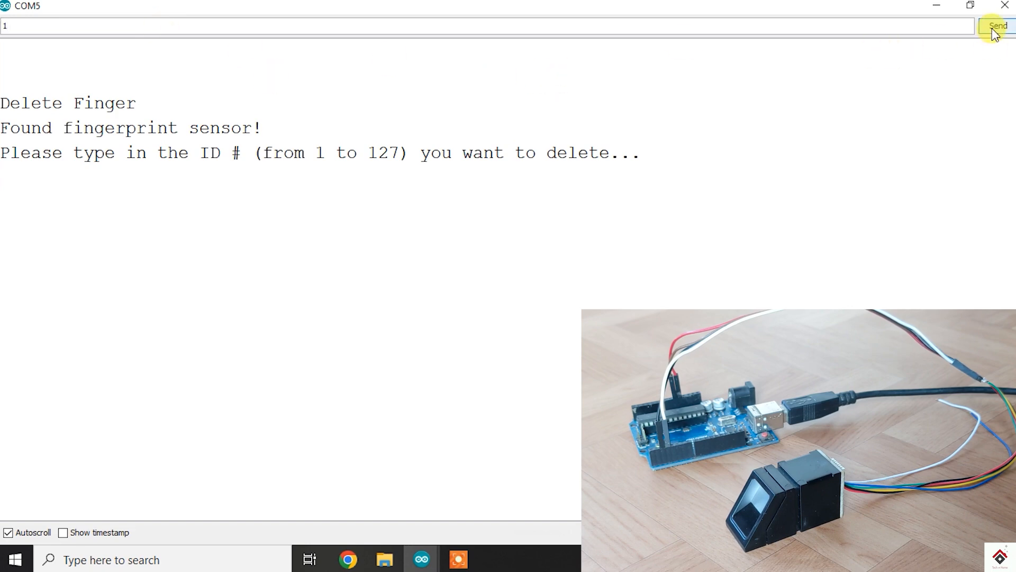
click(999, 26)
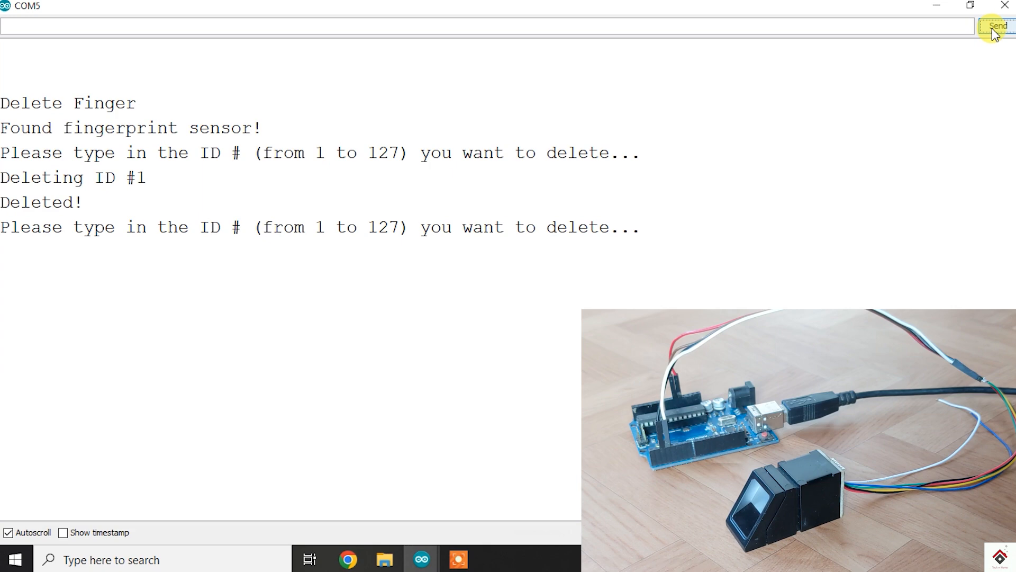
mouse_move(519, 210)
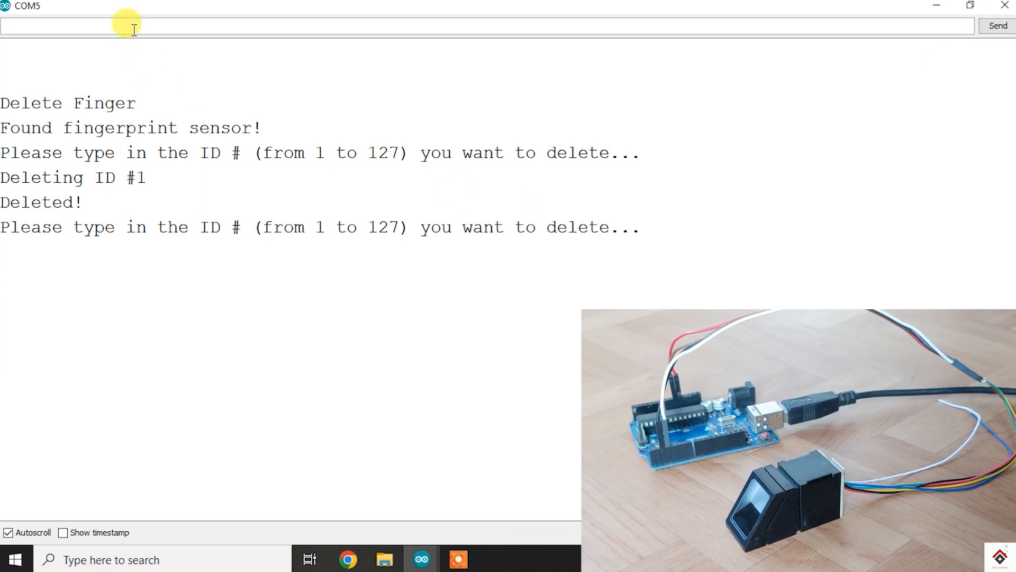
text(2)
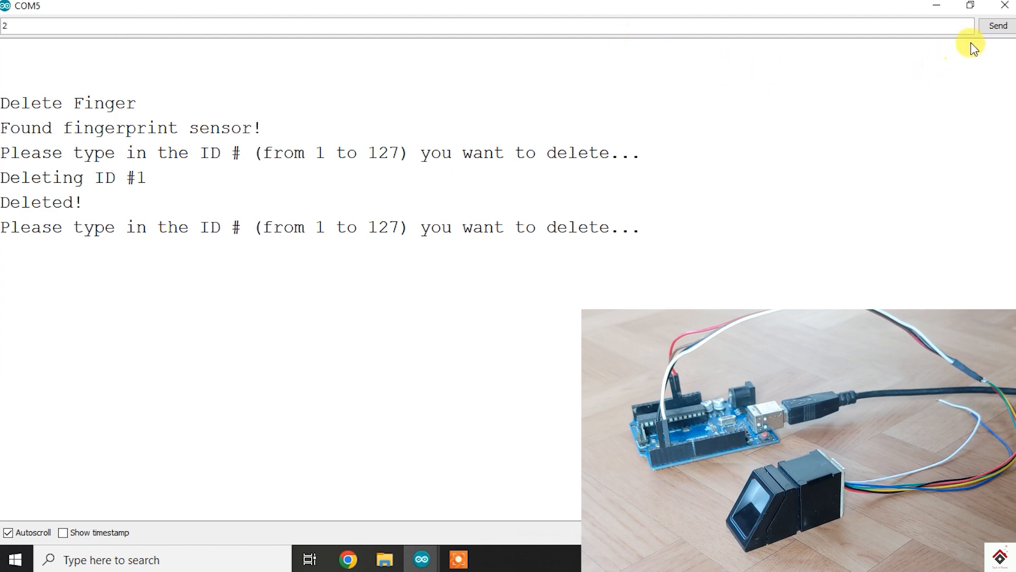
click(999, 25)
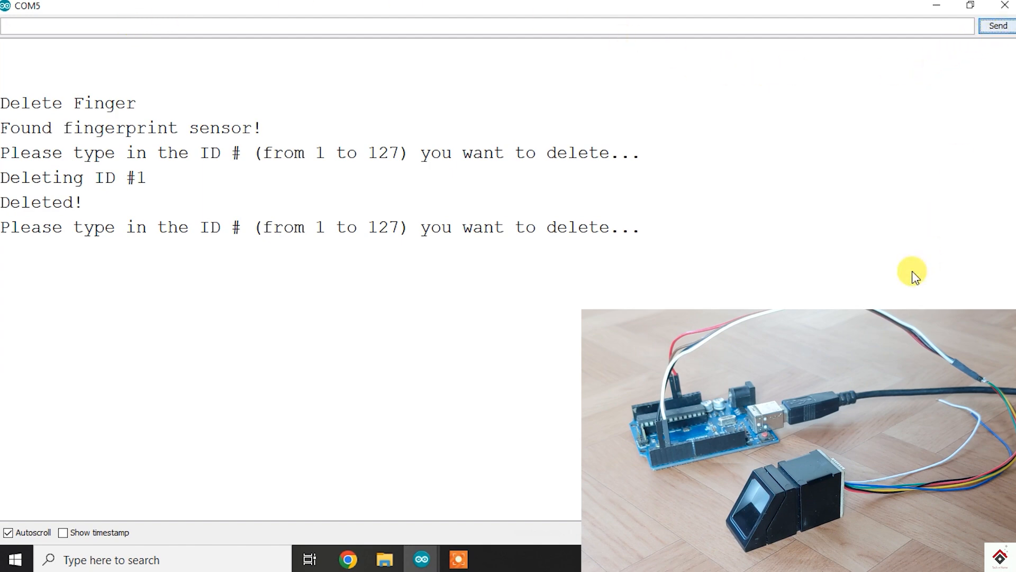
click(999, 27)
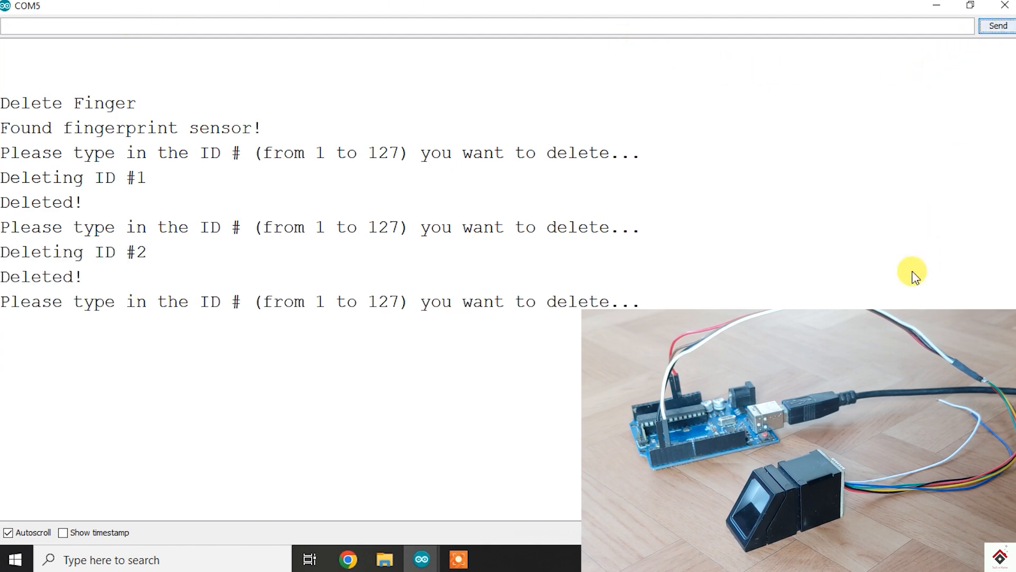